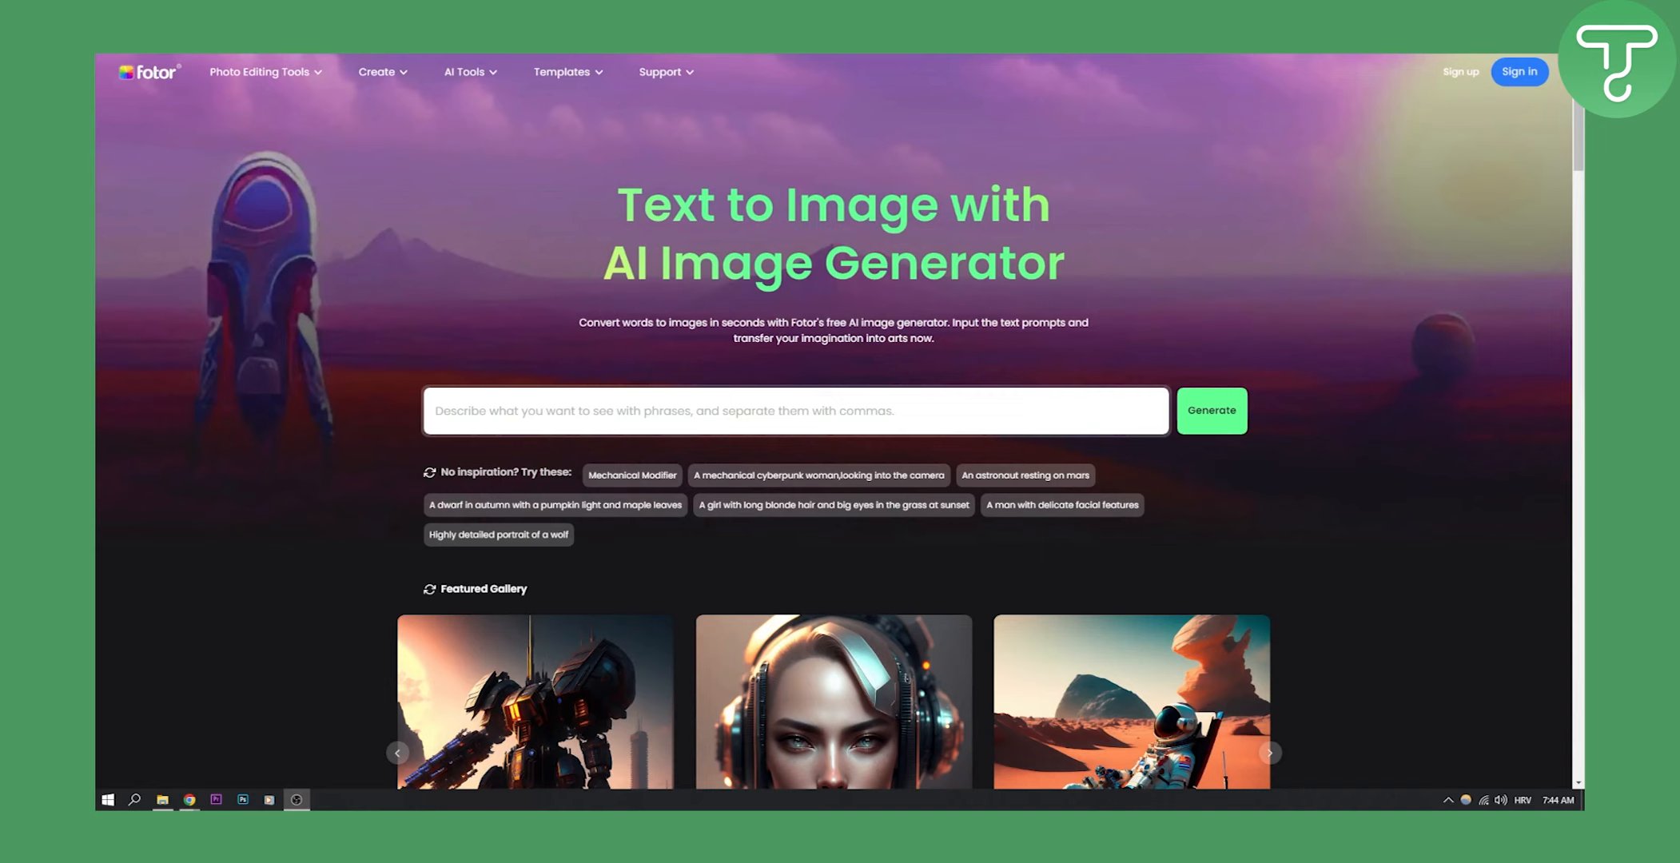
{"action": "mouse_move", "coordinate": [154, 72]}
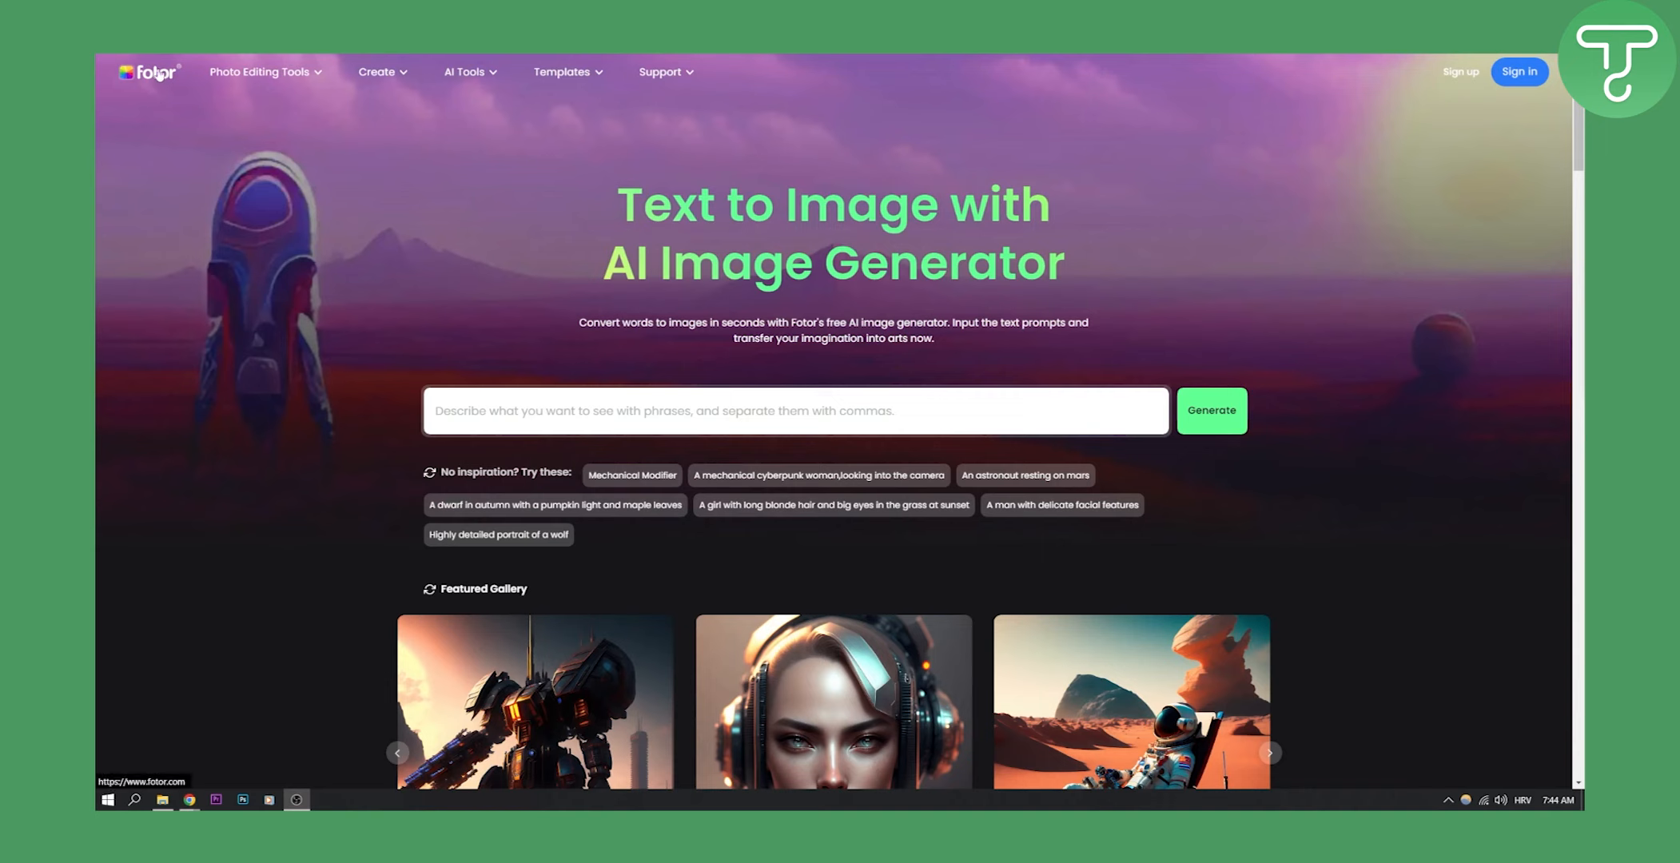
{"action": "mouse_move", "coordinate": [738, 227]}
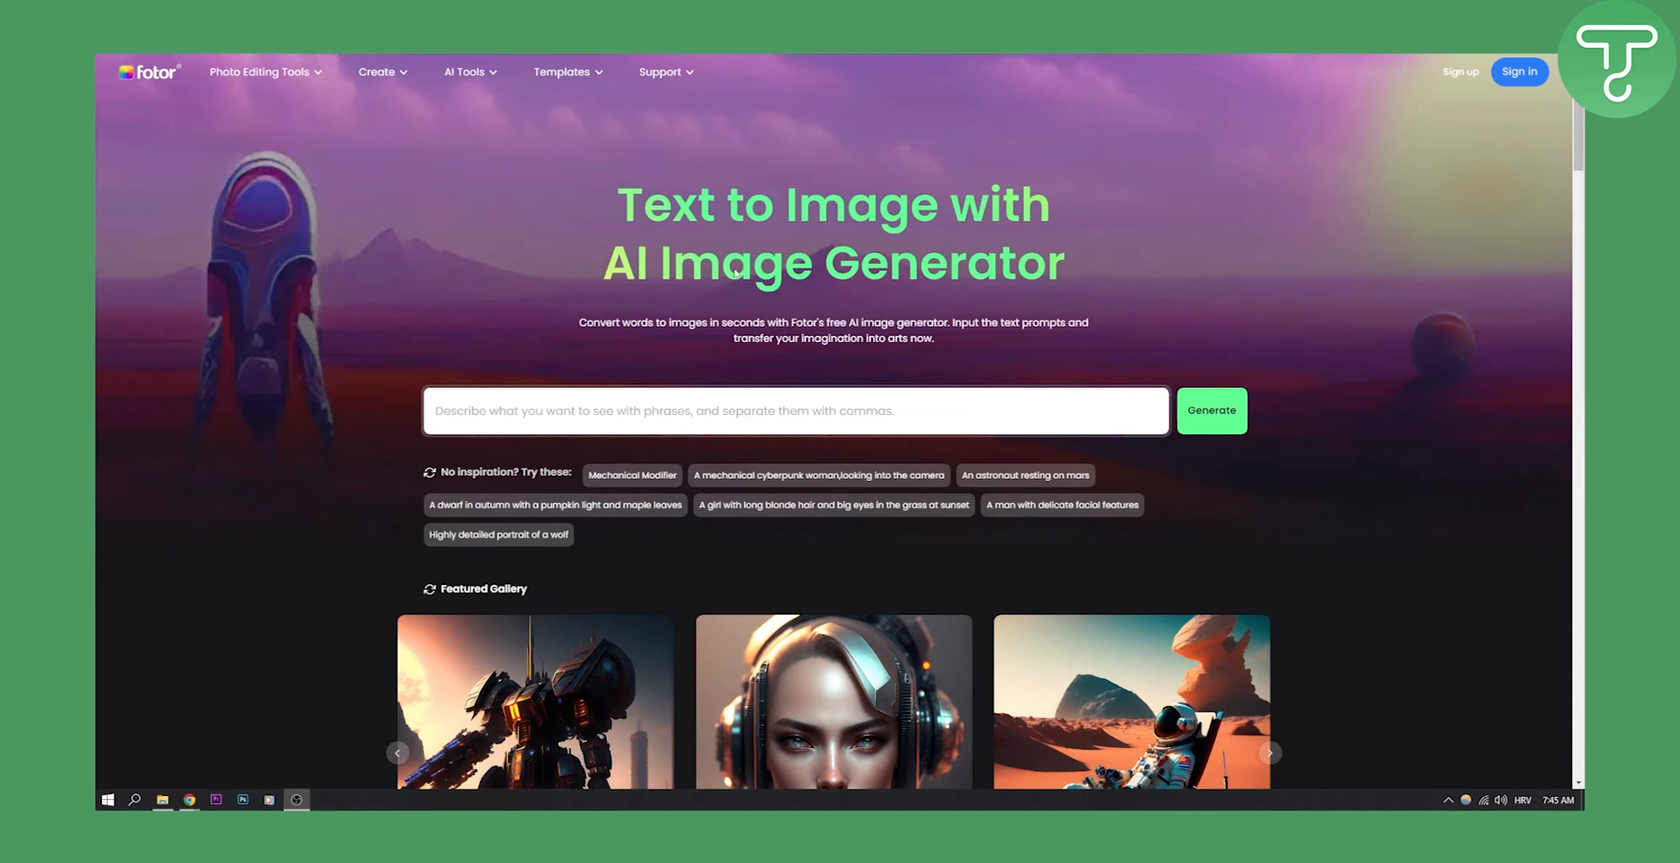
Scroll Fotor's page to a Featured Gallery image and load its cyberpunk android prompt
{"action": "scroll", "scroll_direction": "down", "scroll_amount": 3}
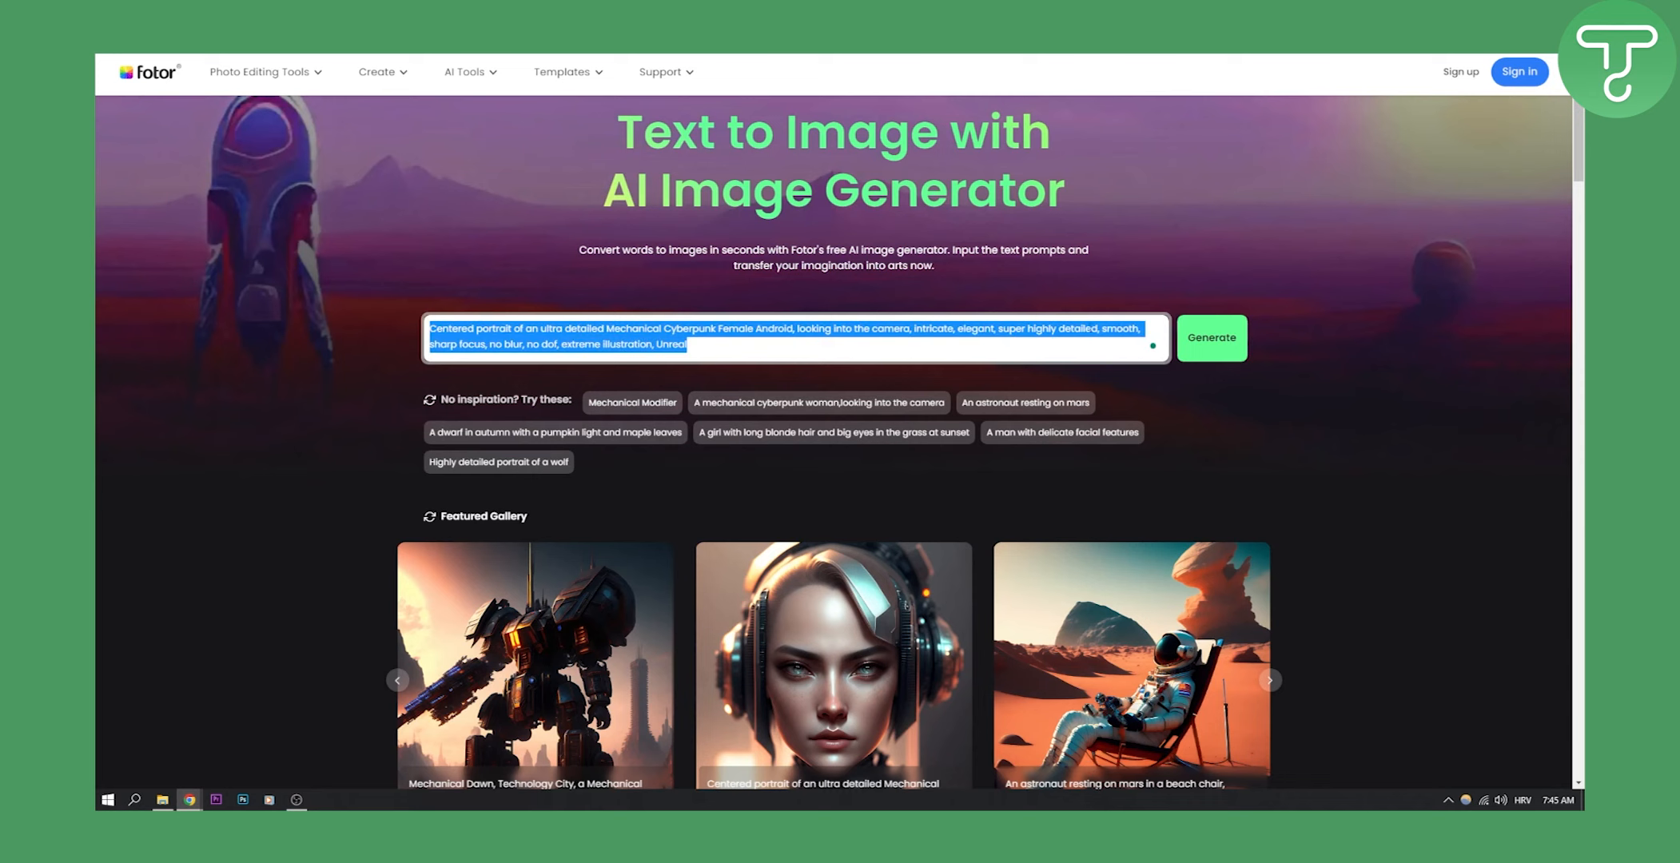
Generate images from the android prompt, meet the sign-in unlock popup, then move to Canva
{"action": "left_click", "coordinate": [1212, 337]}
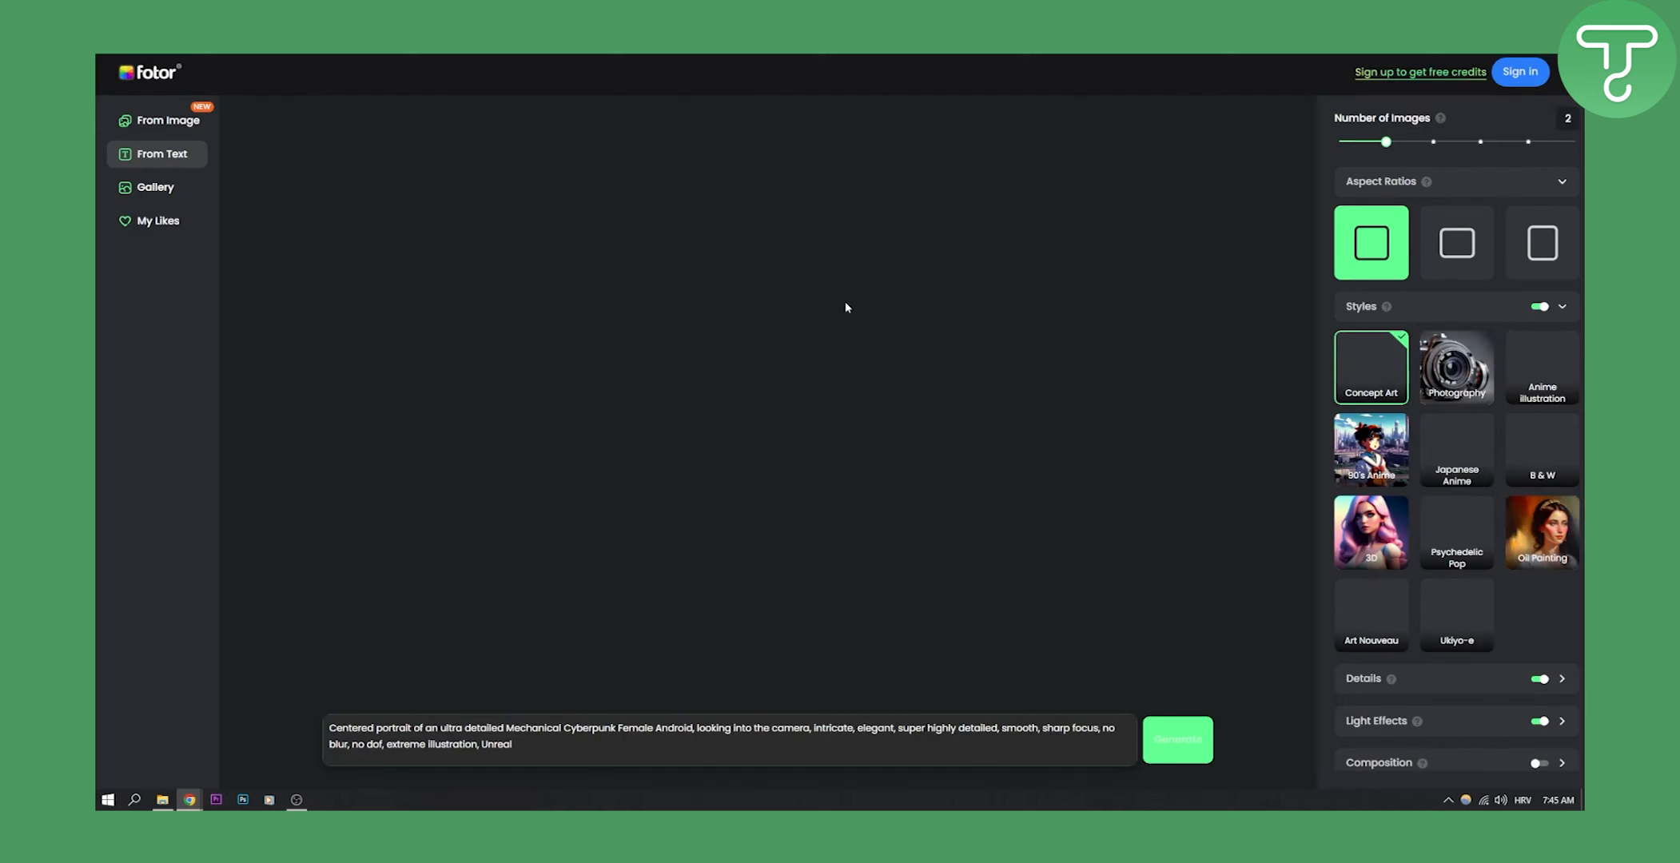
{"action": "left_click", "coordinate": [1177, 740]}
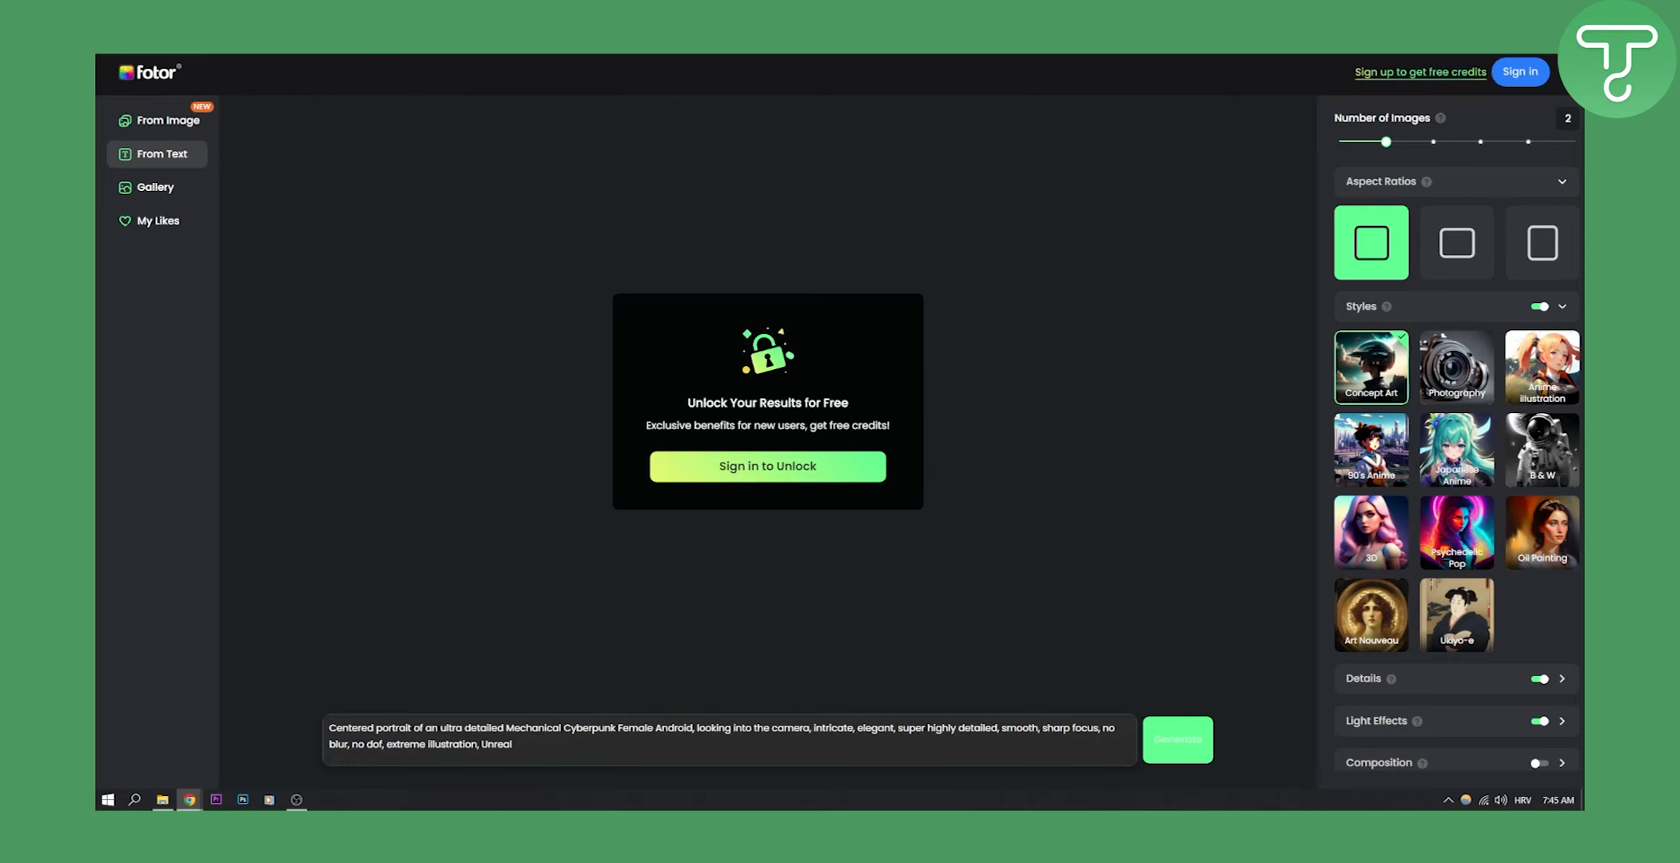
{"action": "mouse_move", "coordinate": [824, 465]}
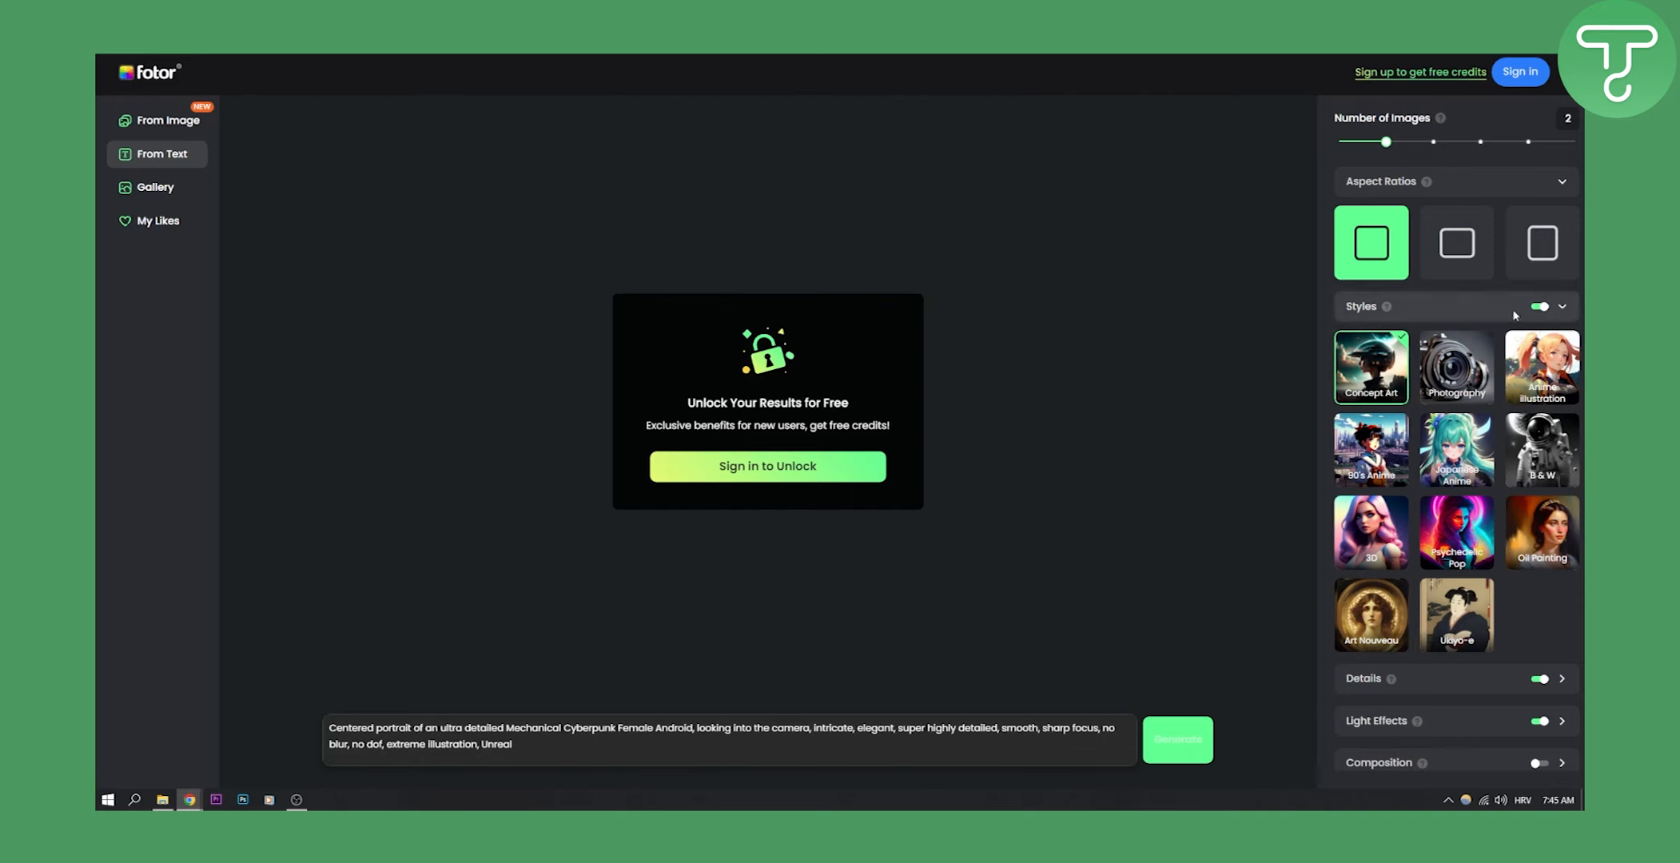
{"action": "left_click", "coordinate": [1456, 614]}
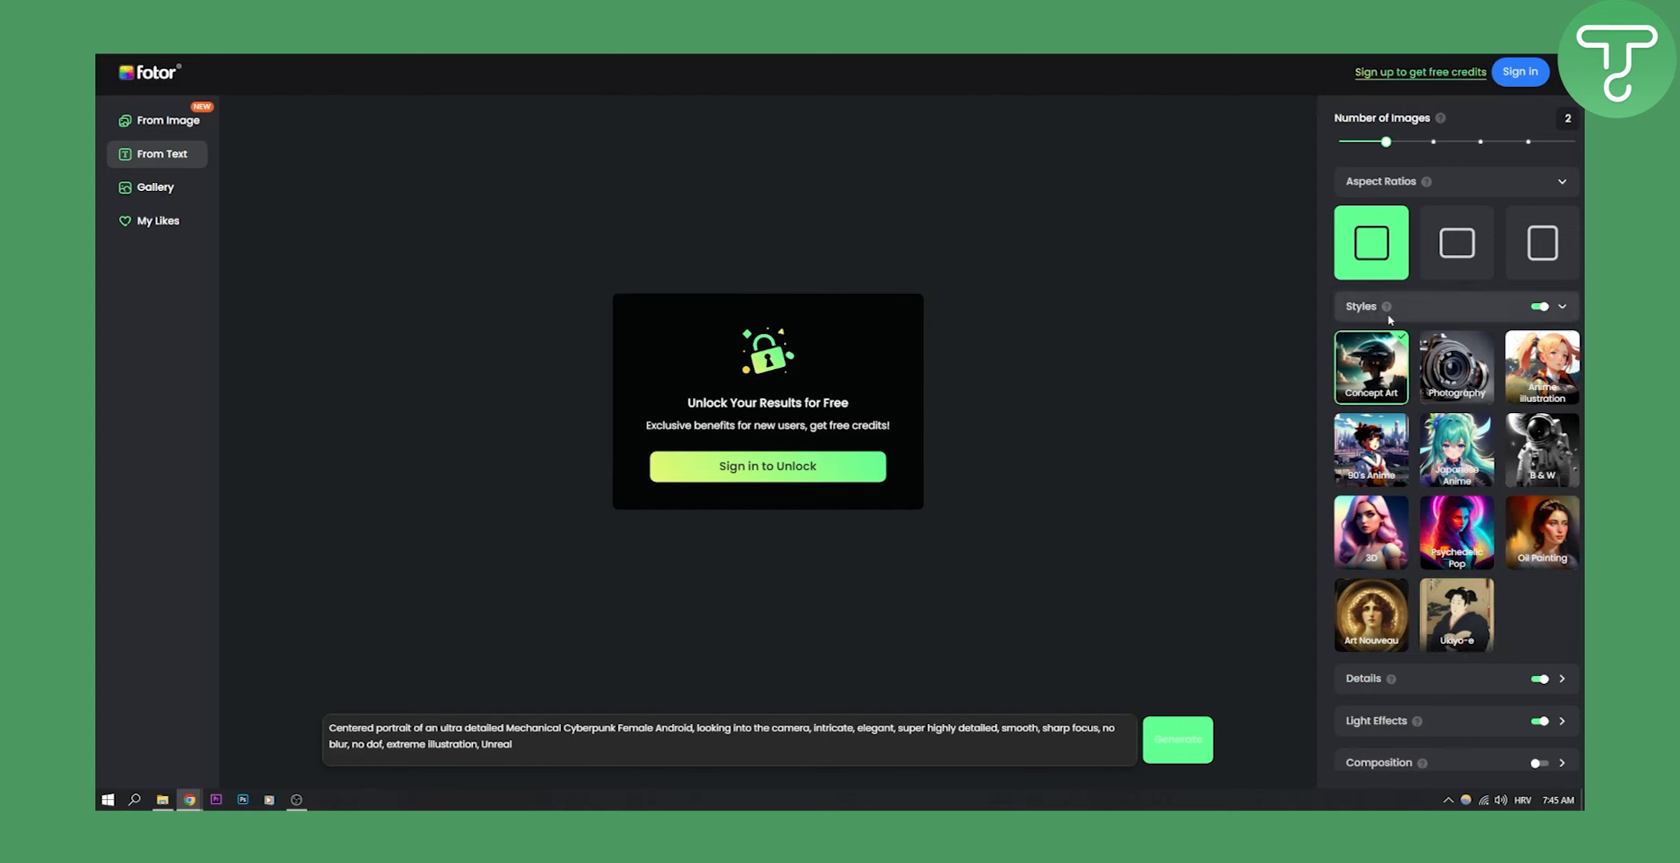
{"action": "mouse_move", "coordinate": [1184, 370]}
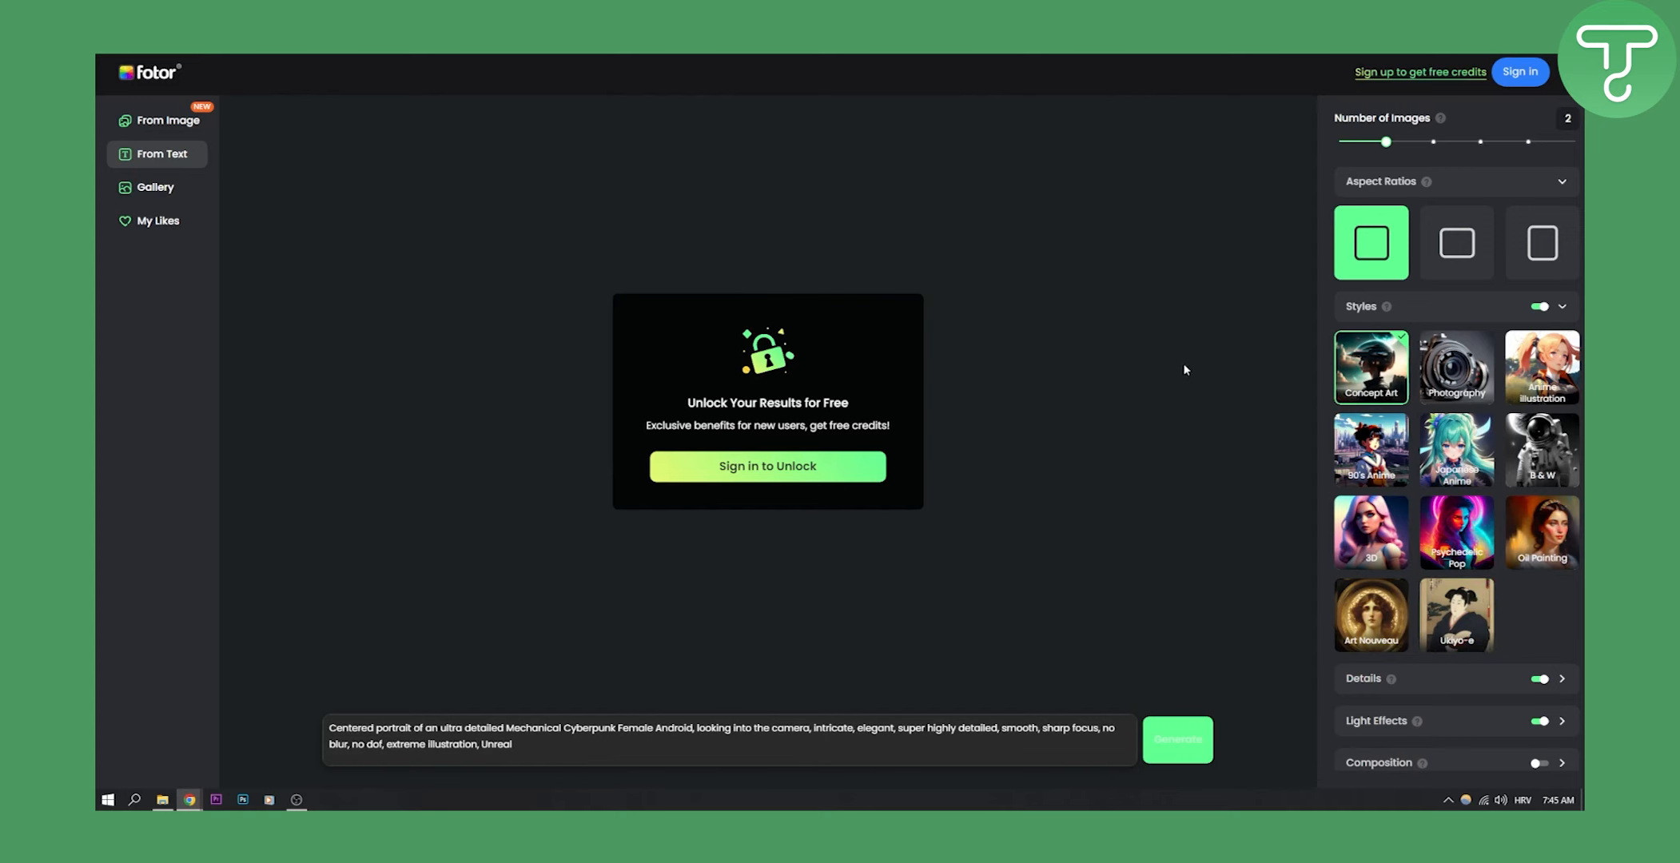
{"action": "left_click", "coordinate": [189, 800]}
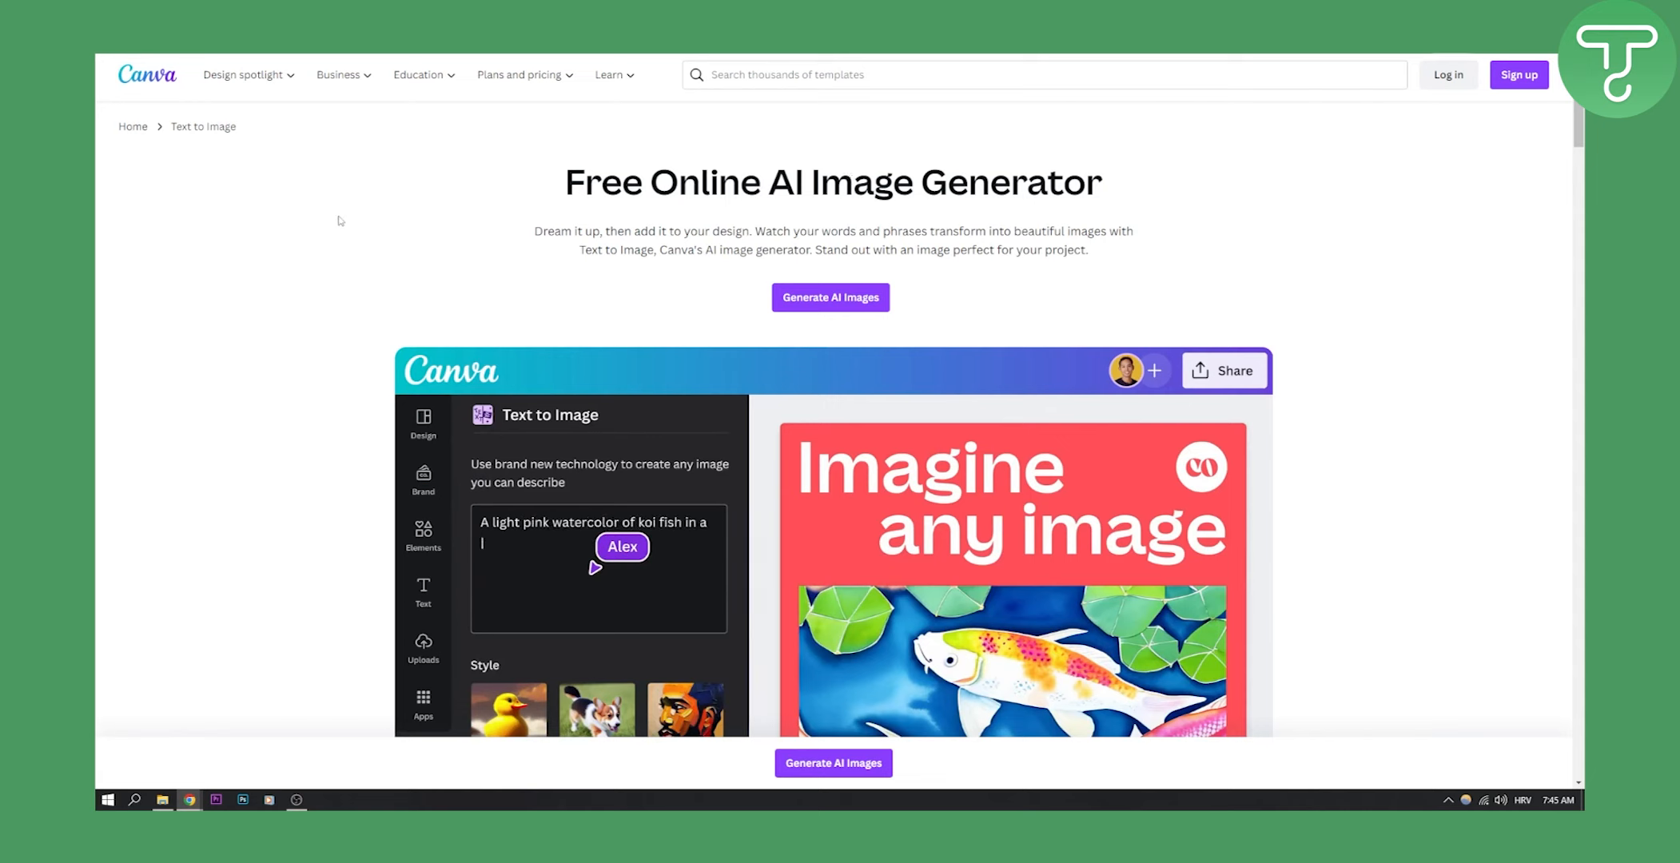
Run Canva's demo prompt 'A light pink watercolor of koi' to get four koi results
{"action": "type", "text": "pond"}
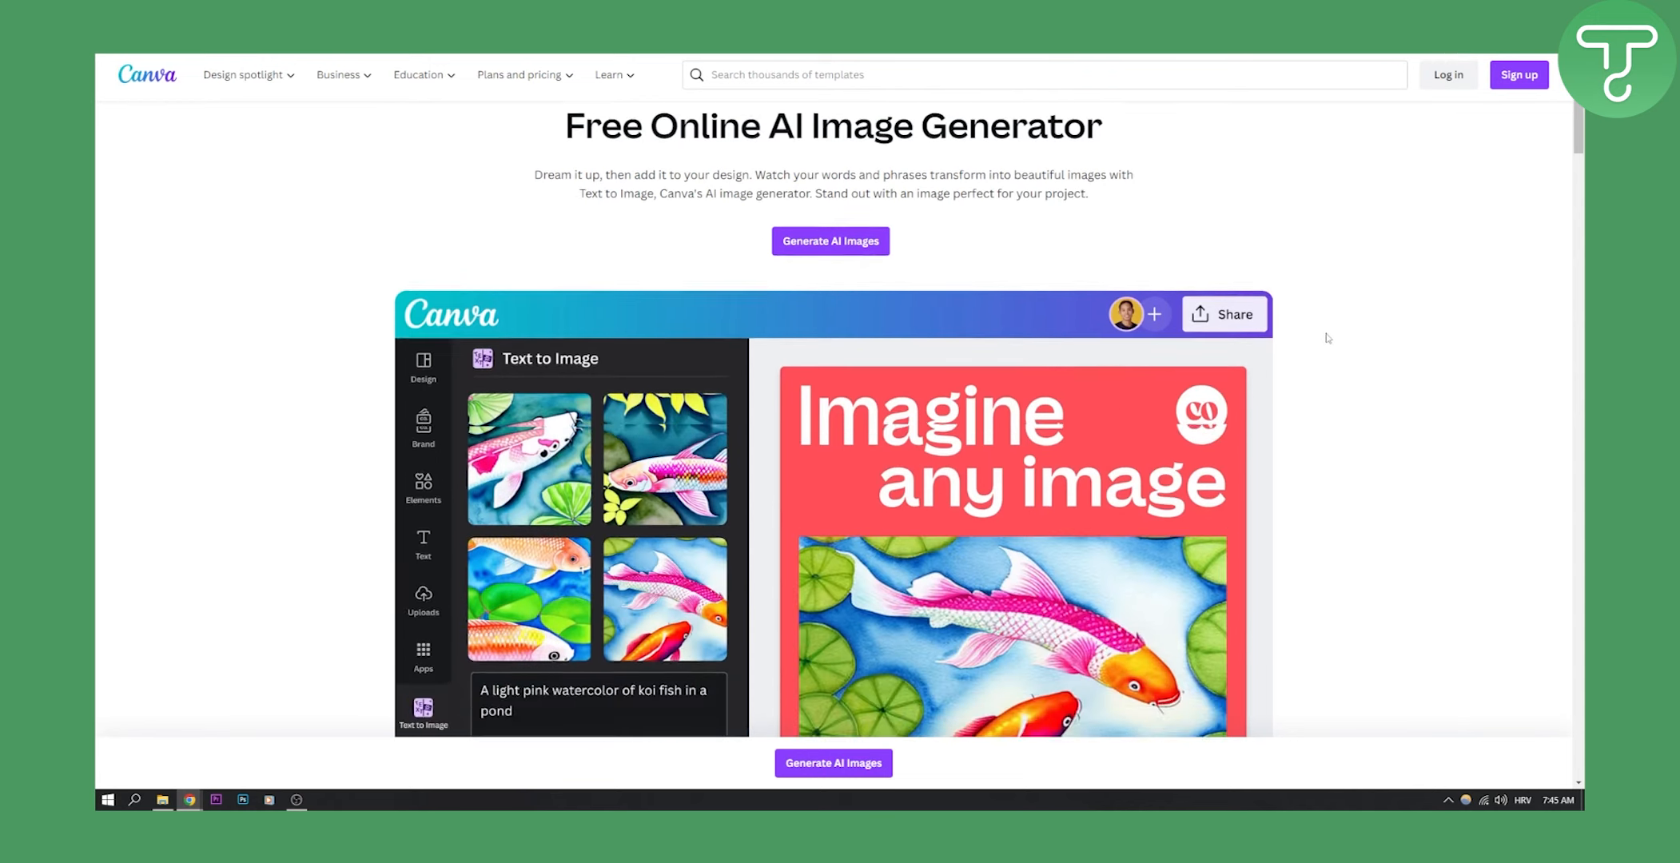
{"action": "scroll", "scroll_direction": "down", "scroll_amount": 3}
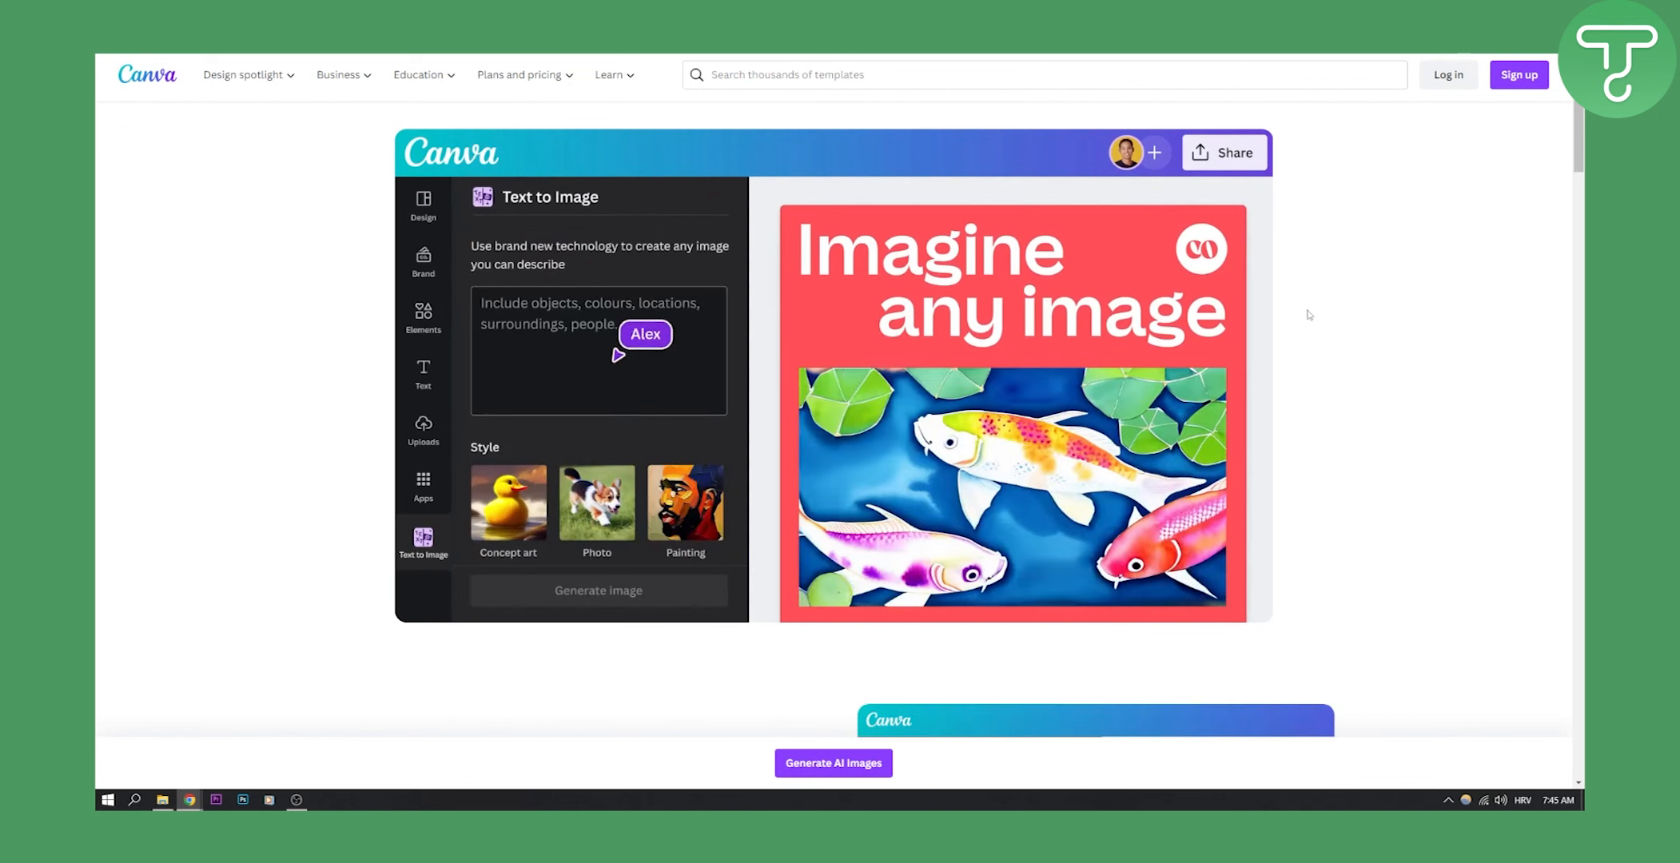
{"action": "type", "text": "A light pink watercolor of koi fish in a pond"}
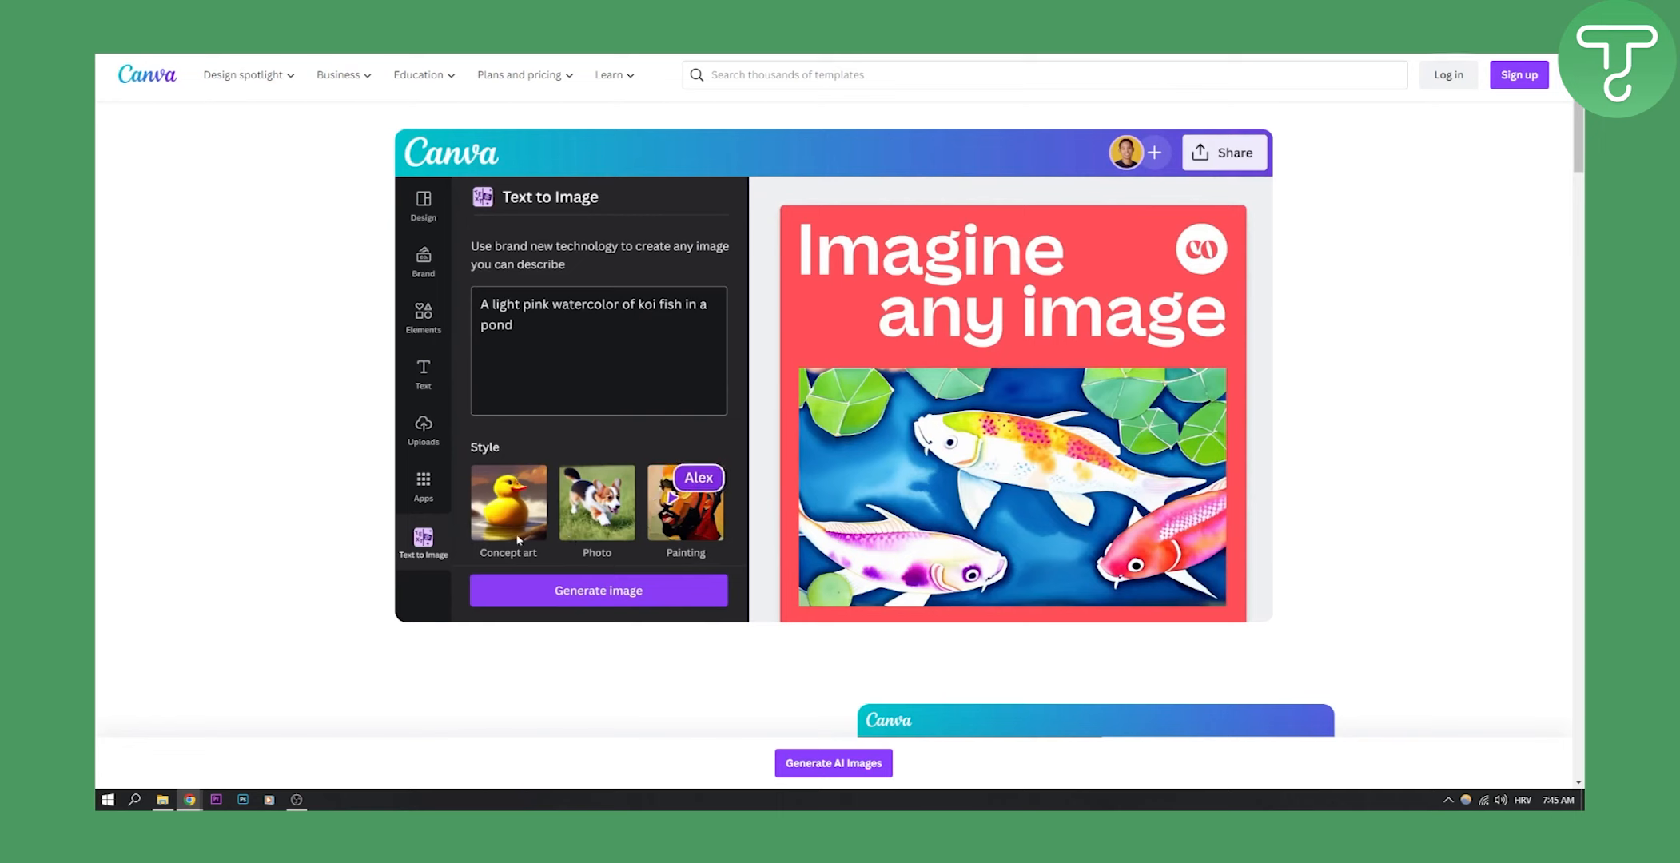
{"action": "left_click", "coordinate": [598, 590]}
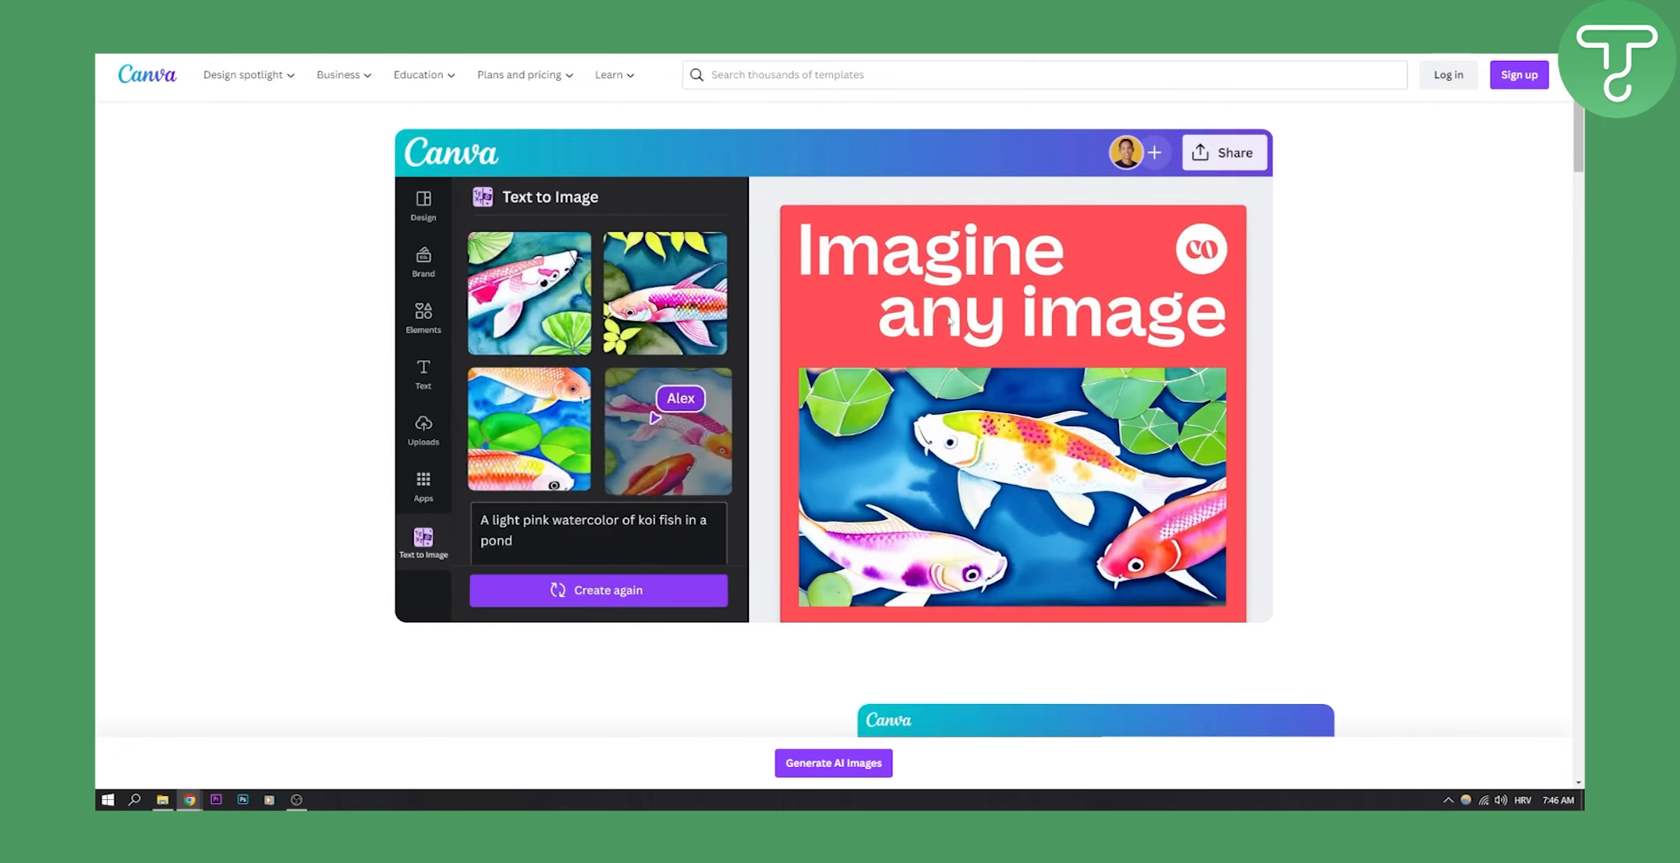
{"action": "scroll", "scroll_direction": "down", "scroll_amount": 3}
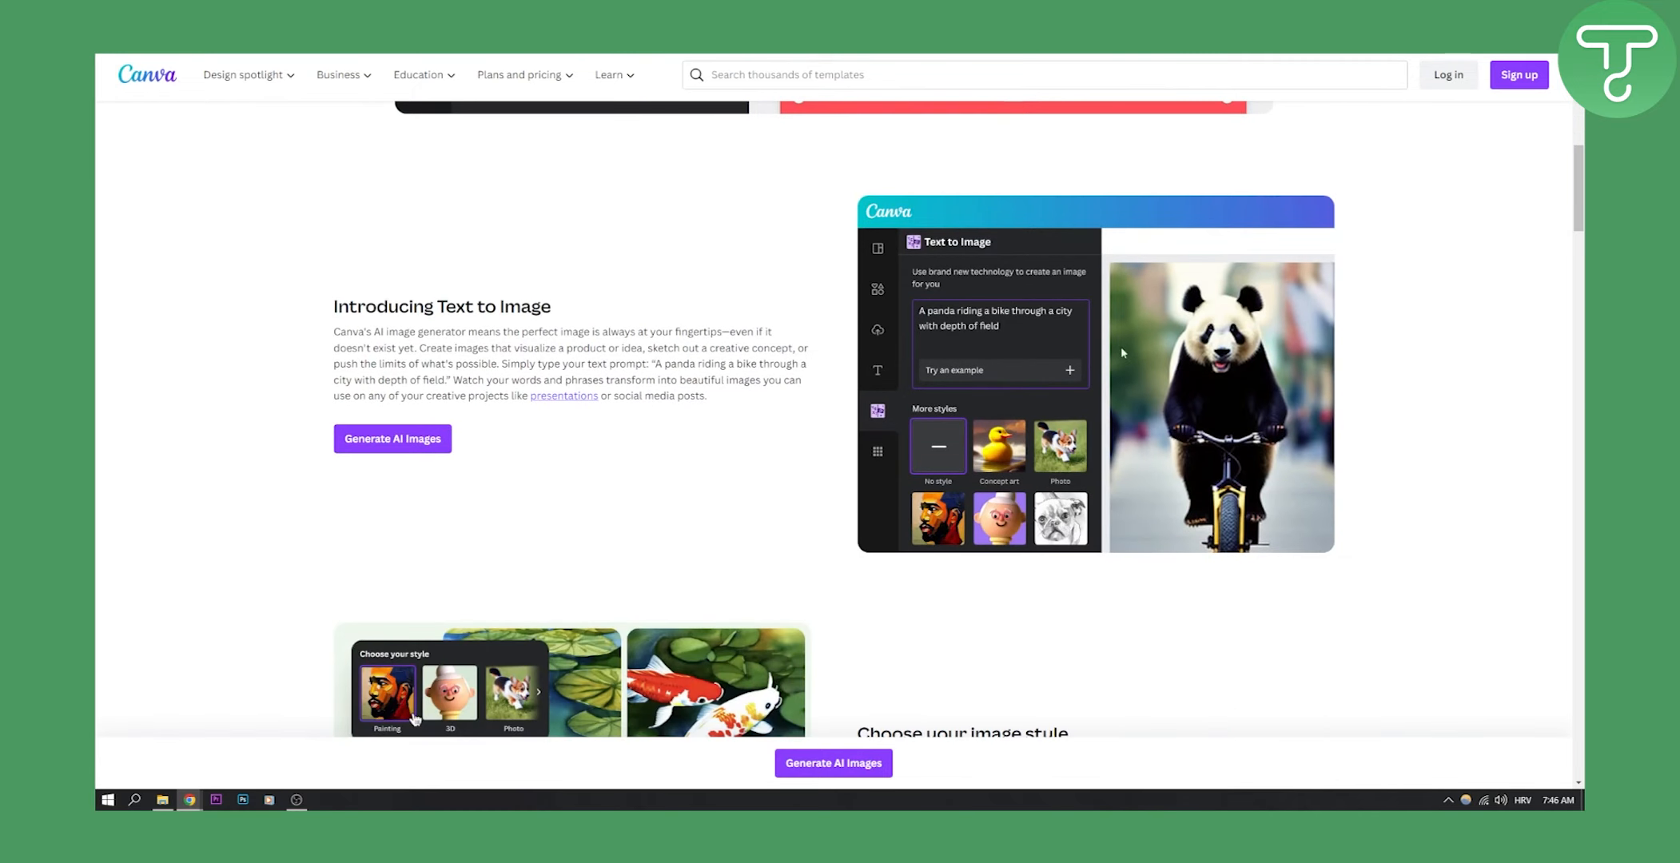
{"action": "mouse_move", "coordinate": [614, 319]}
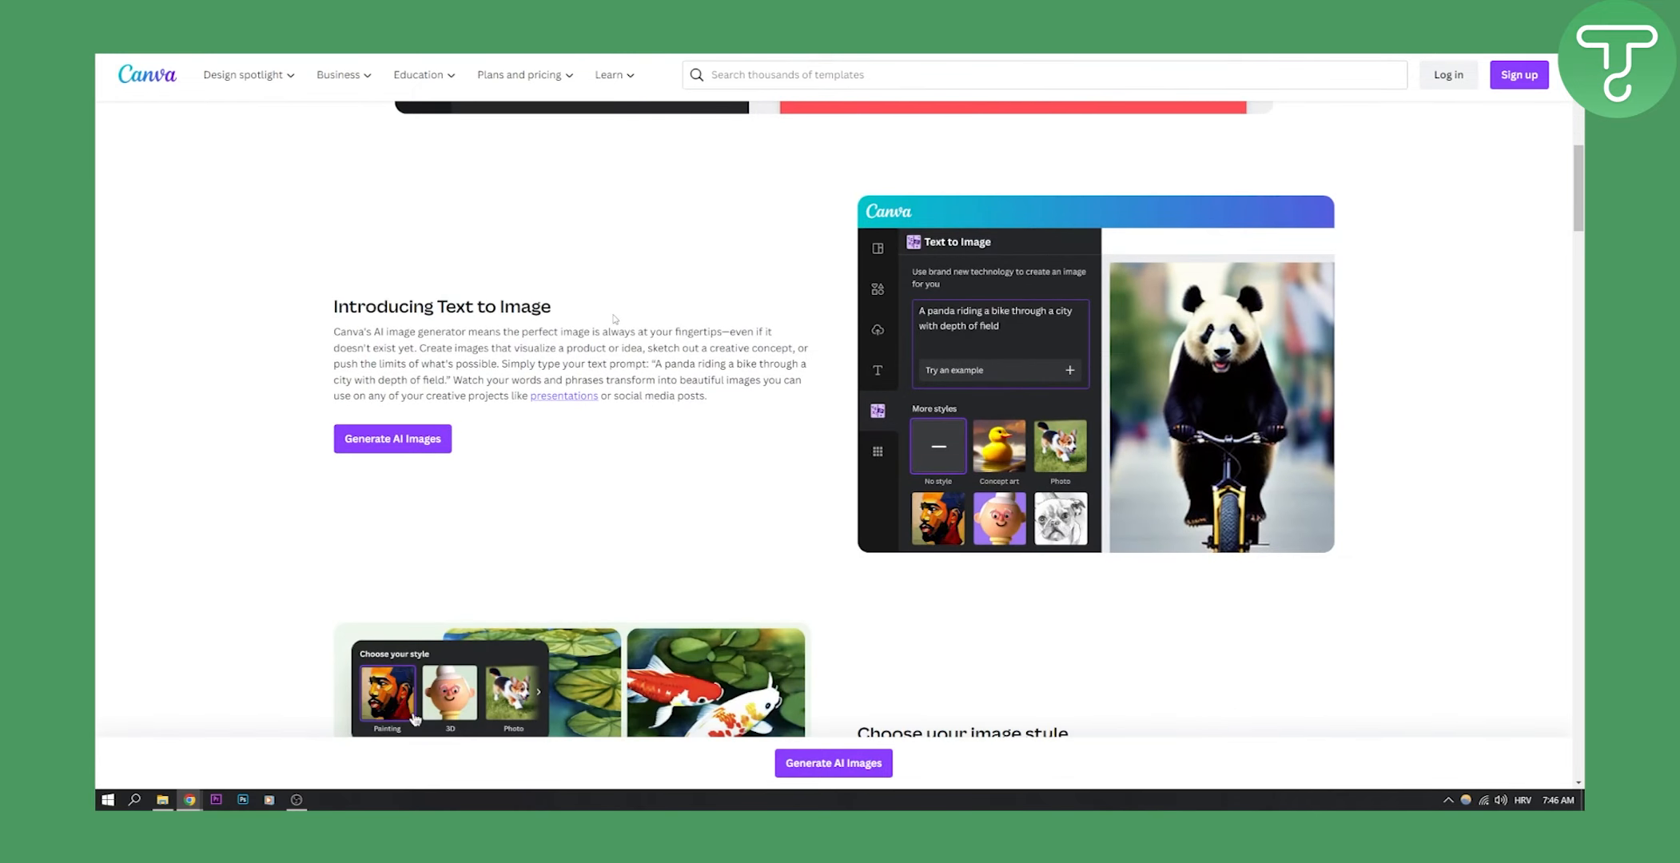
{"action": "scroll", "scroll_direction": "down", "scroll_amount": 3}
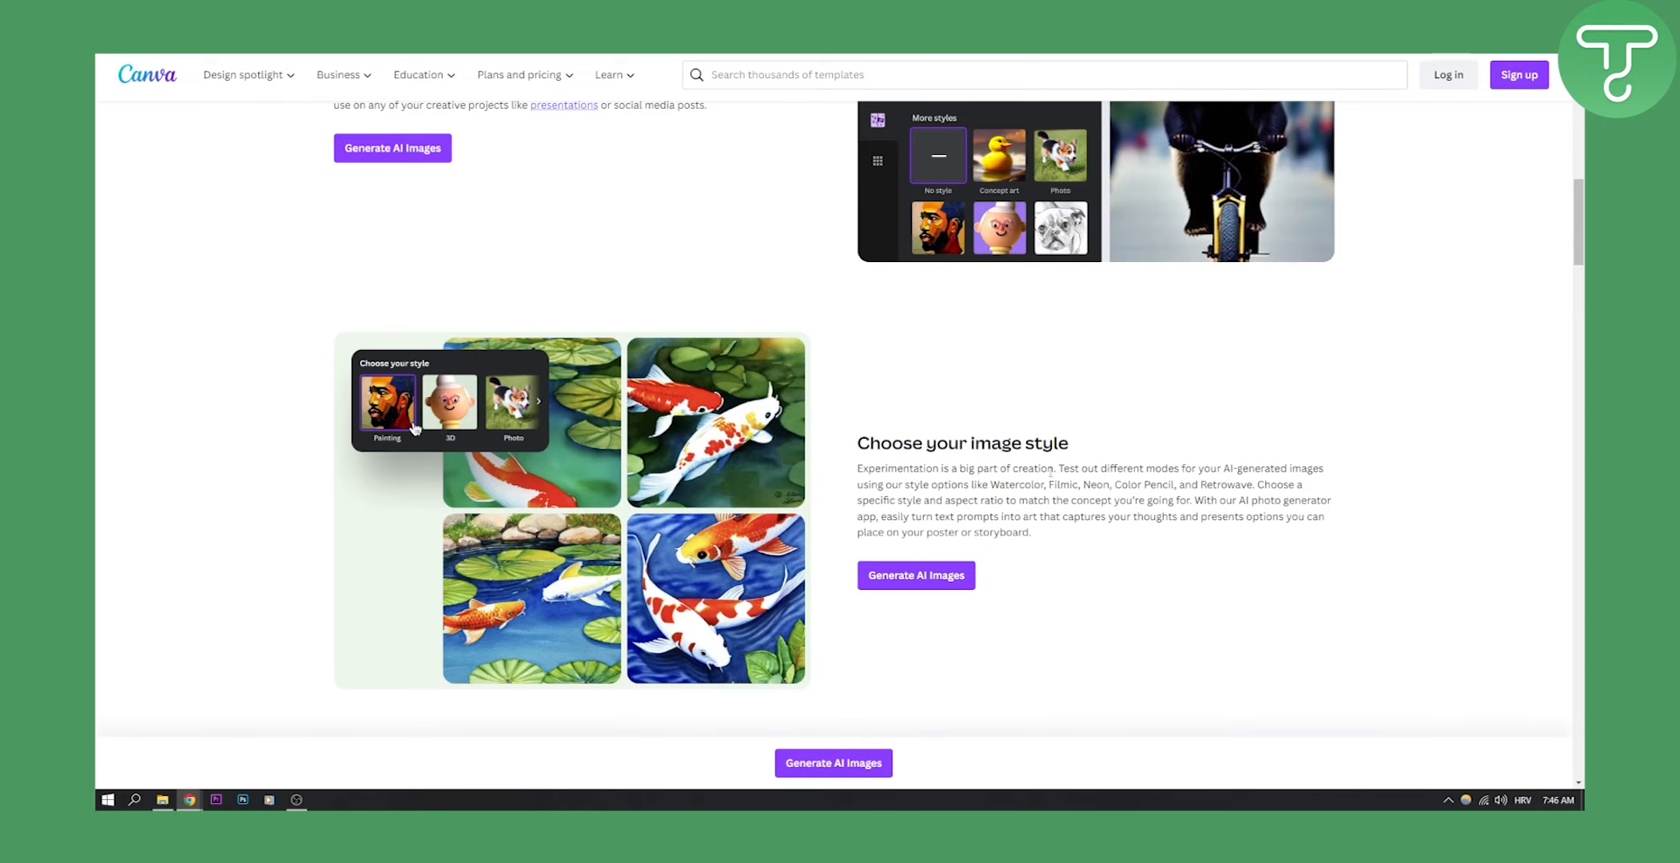
{"action": "scroll", "scroll_direction": "down", "scroll_amount": 3}
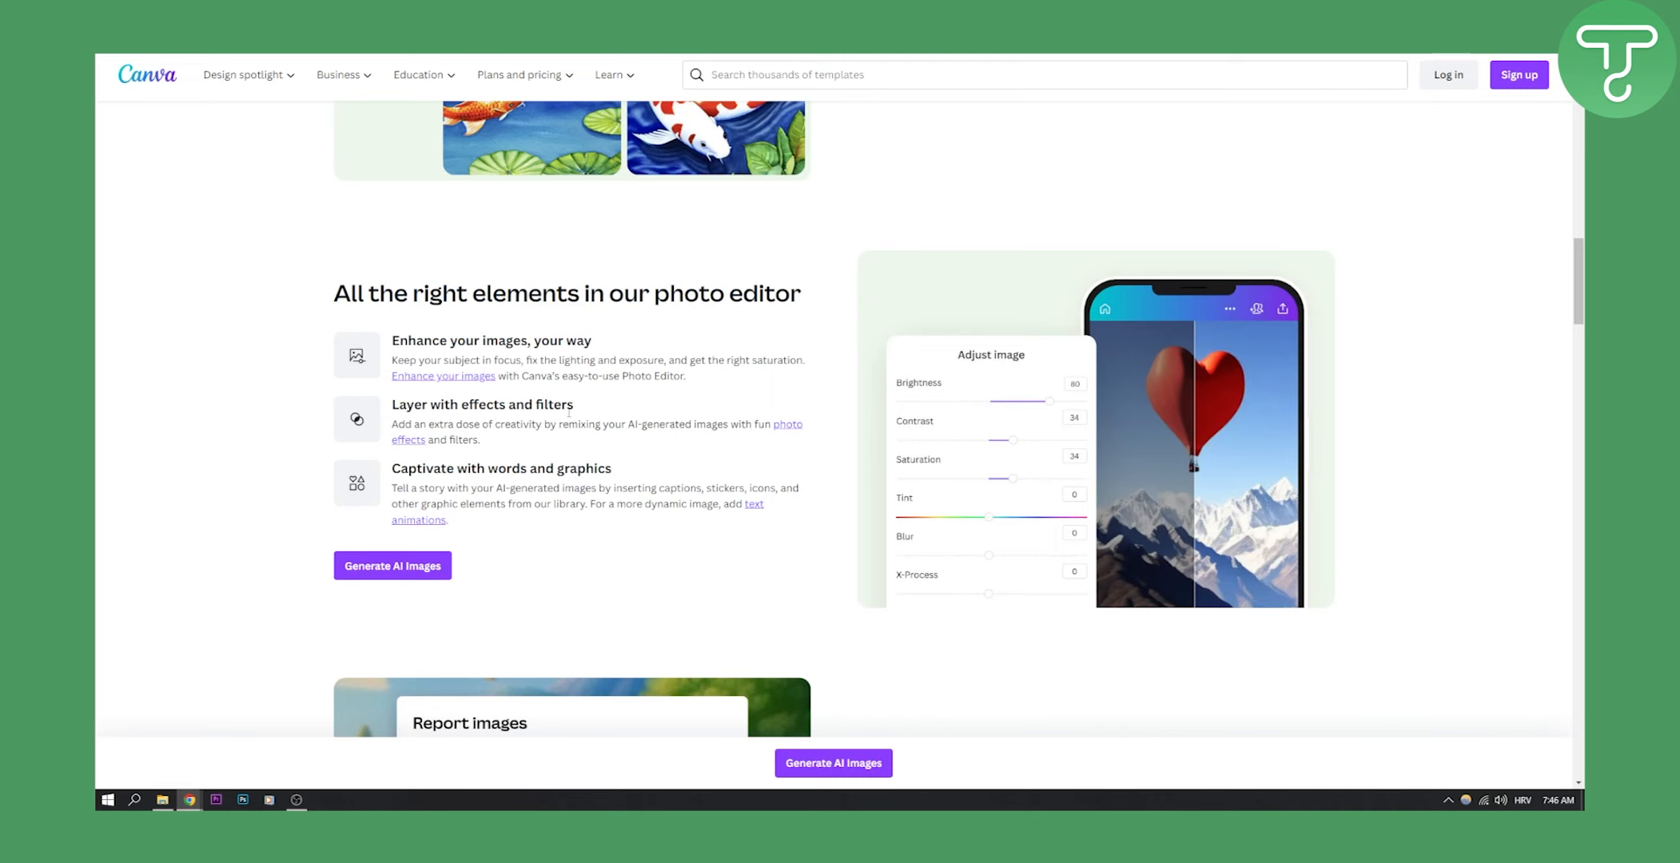
{"action": "scroll", "scroll_direction": "up", "scroll_amount": 3}
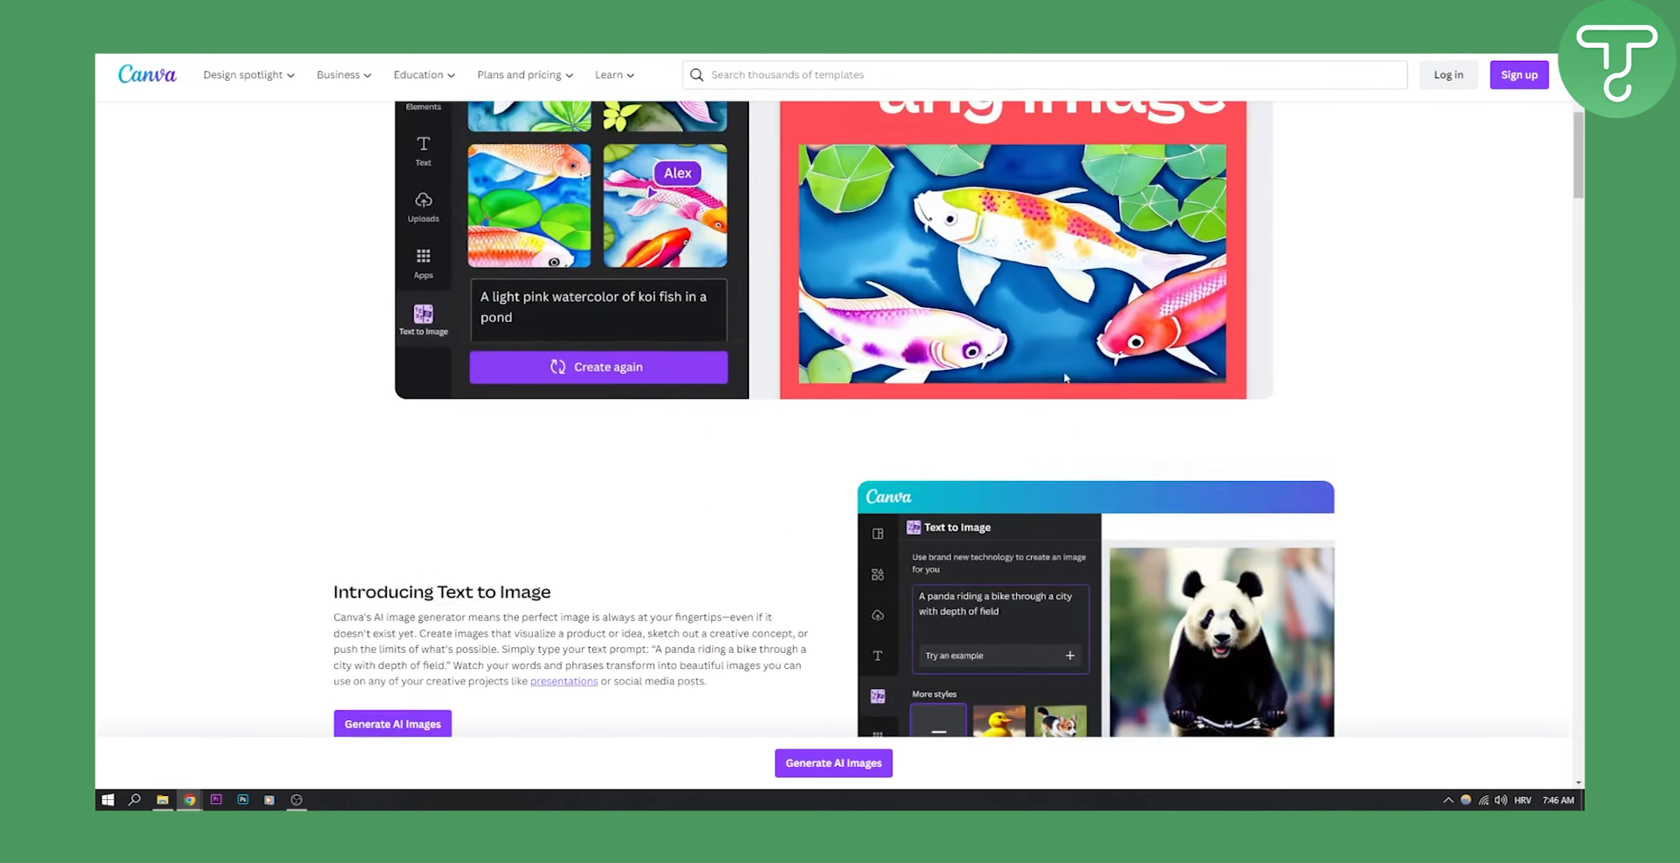
{"action": "scroll", "scroll_direction": "up", "scroll_amount": 3}
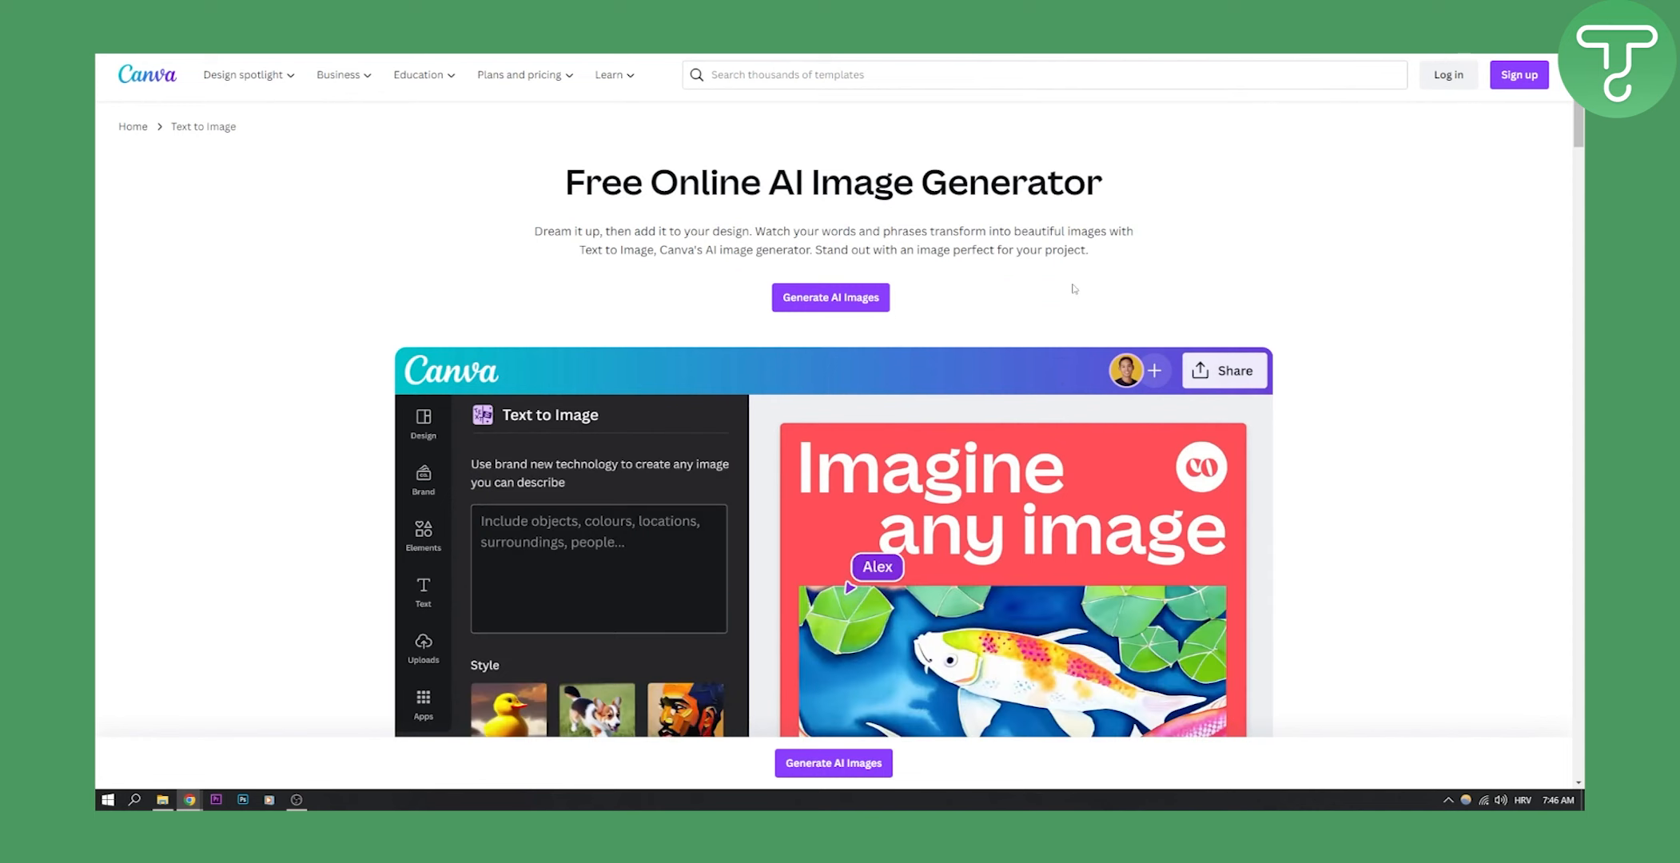
{"action": "type", "text": "A light pink watercolor of koi"}
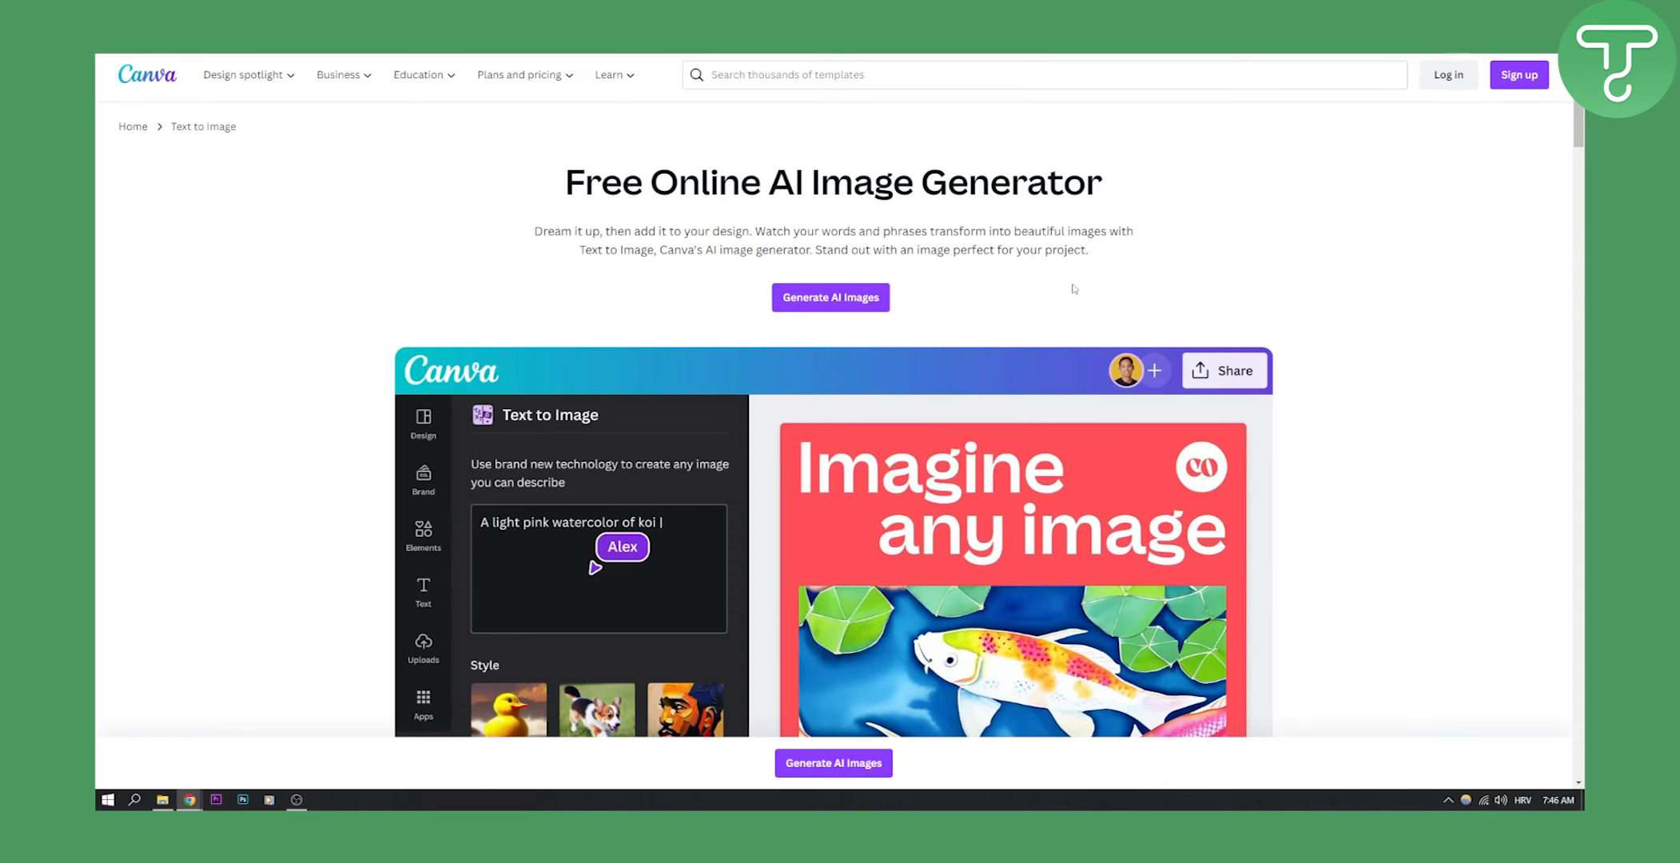
{"action": "type", "text": "fish in a pond"}
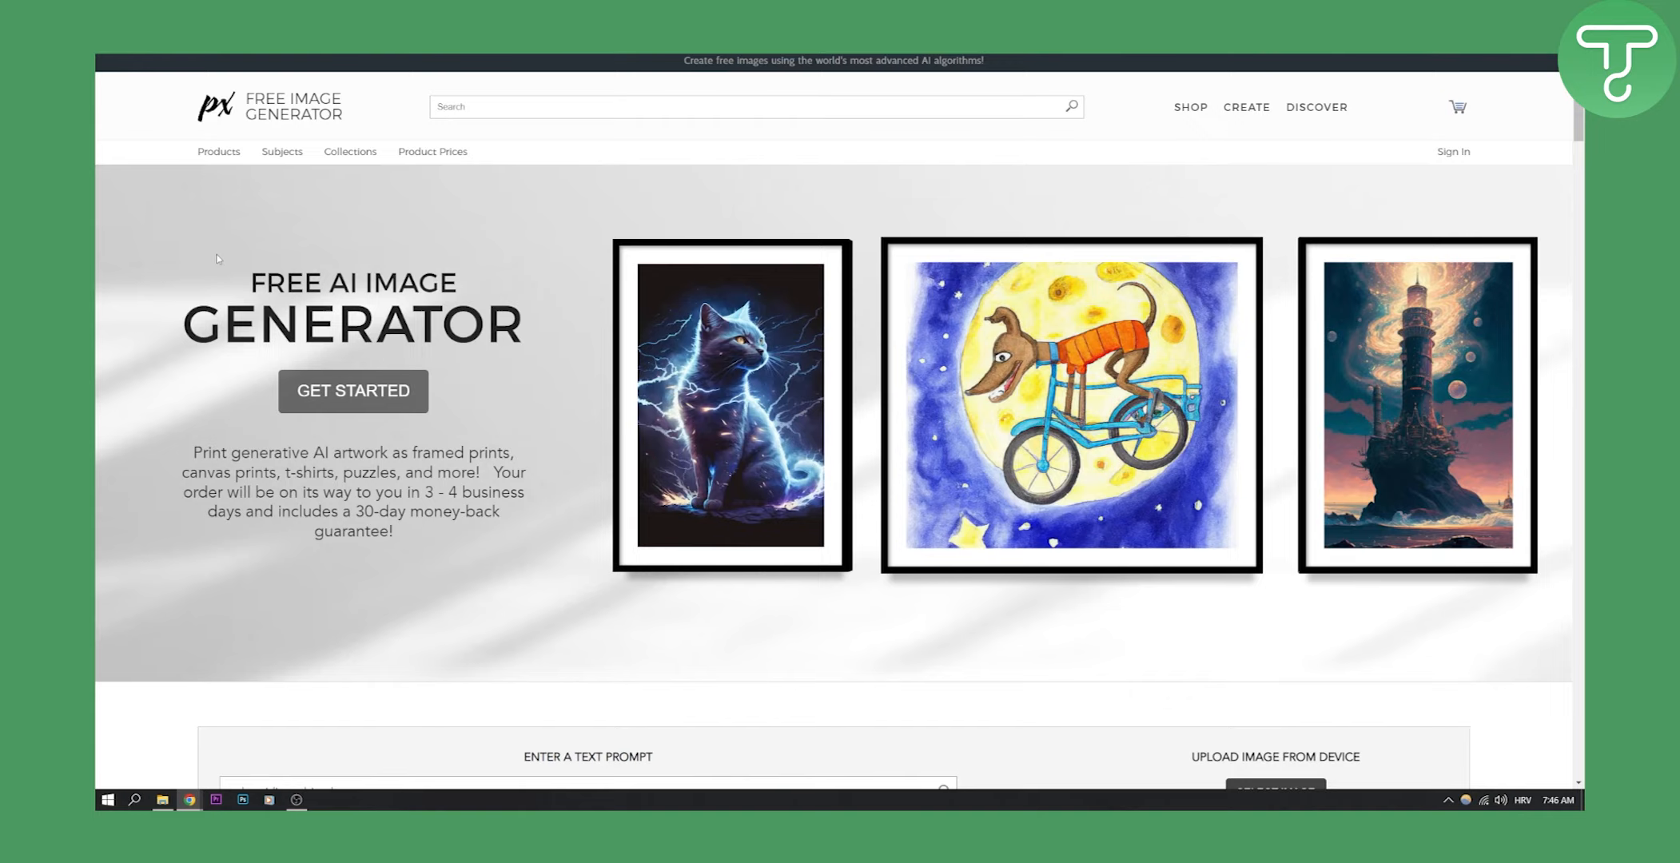
{"action": "scroll", "scroll_direction": "down", "scroll_amount": 3}
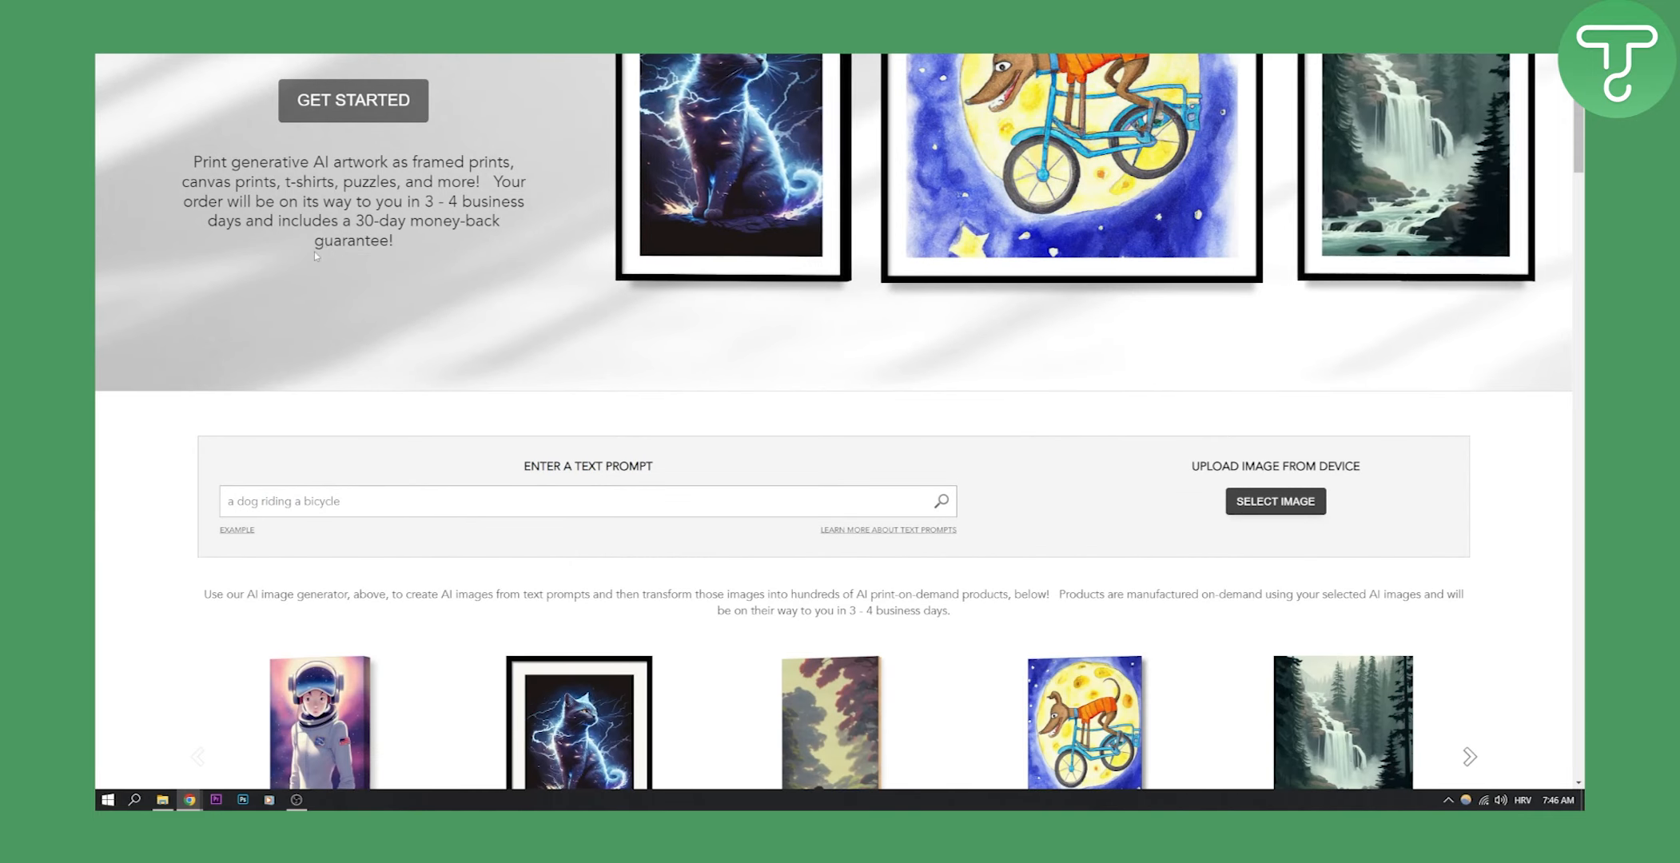
{"action": "scroll", "scroll_direction": "down", "scroll_amount": 3}
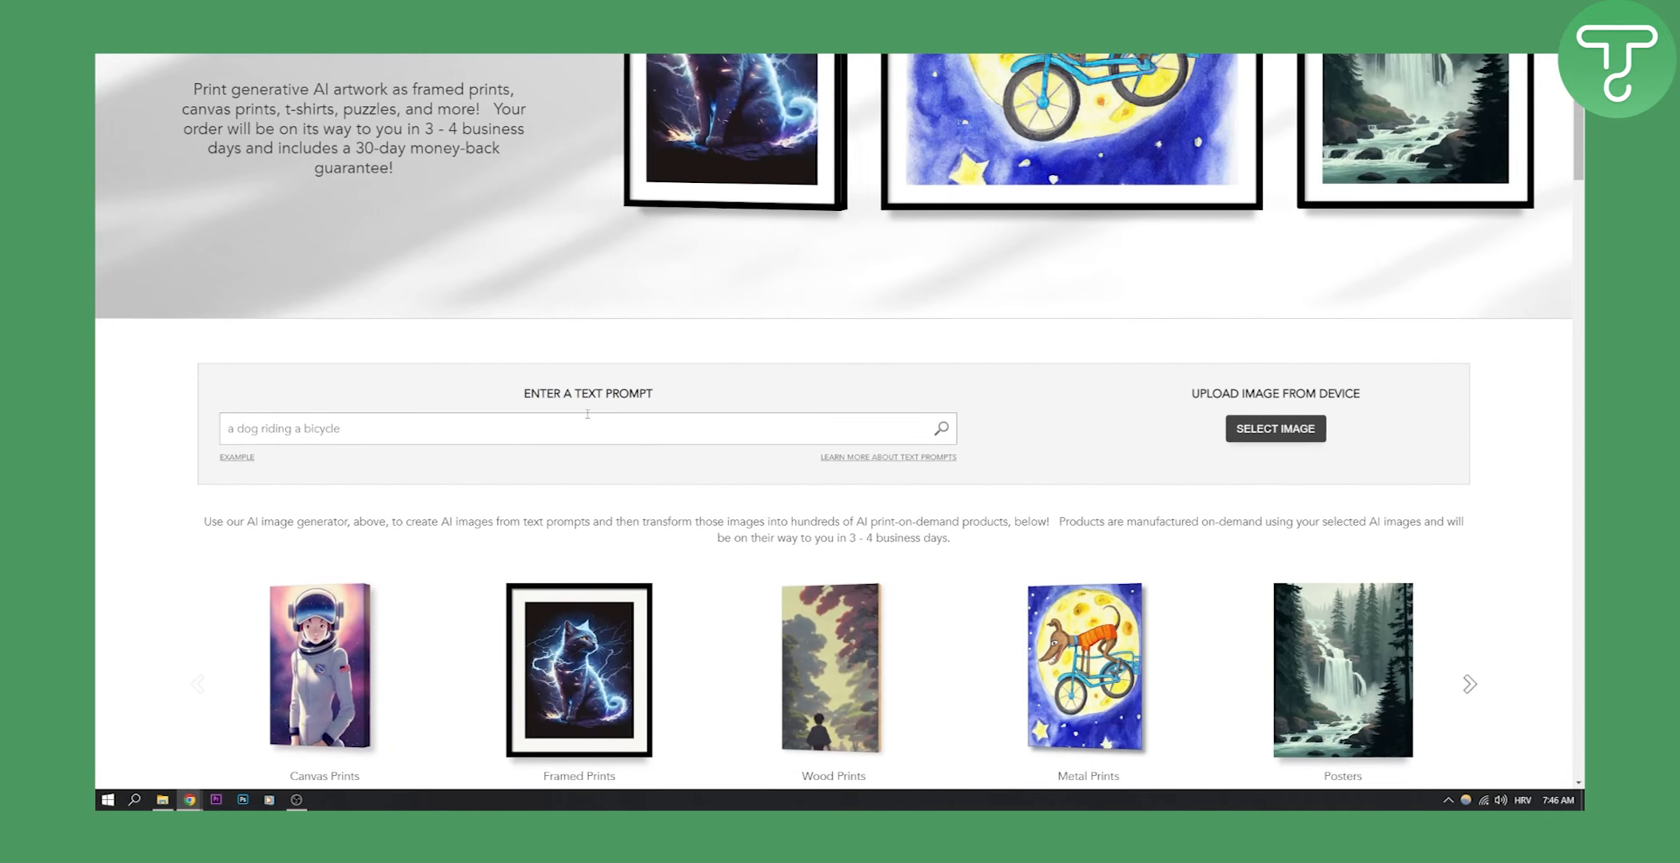
{"action": "scroll", "scroll_direction": "down", "scroll_amount": 3}
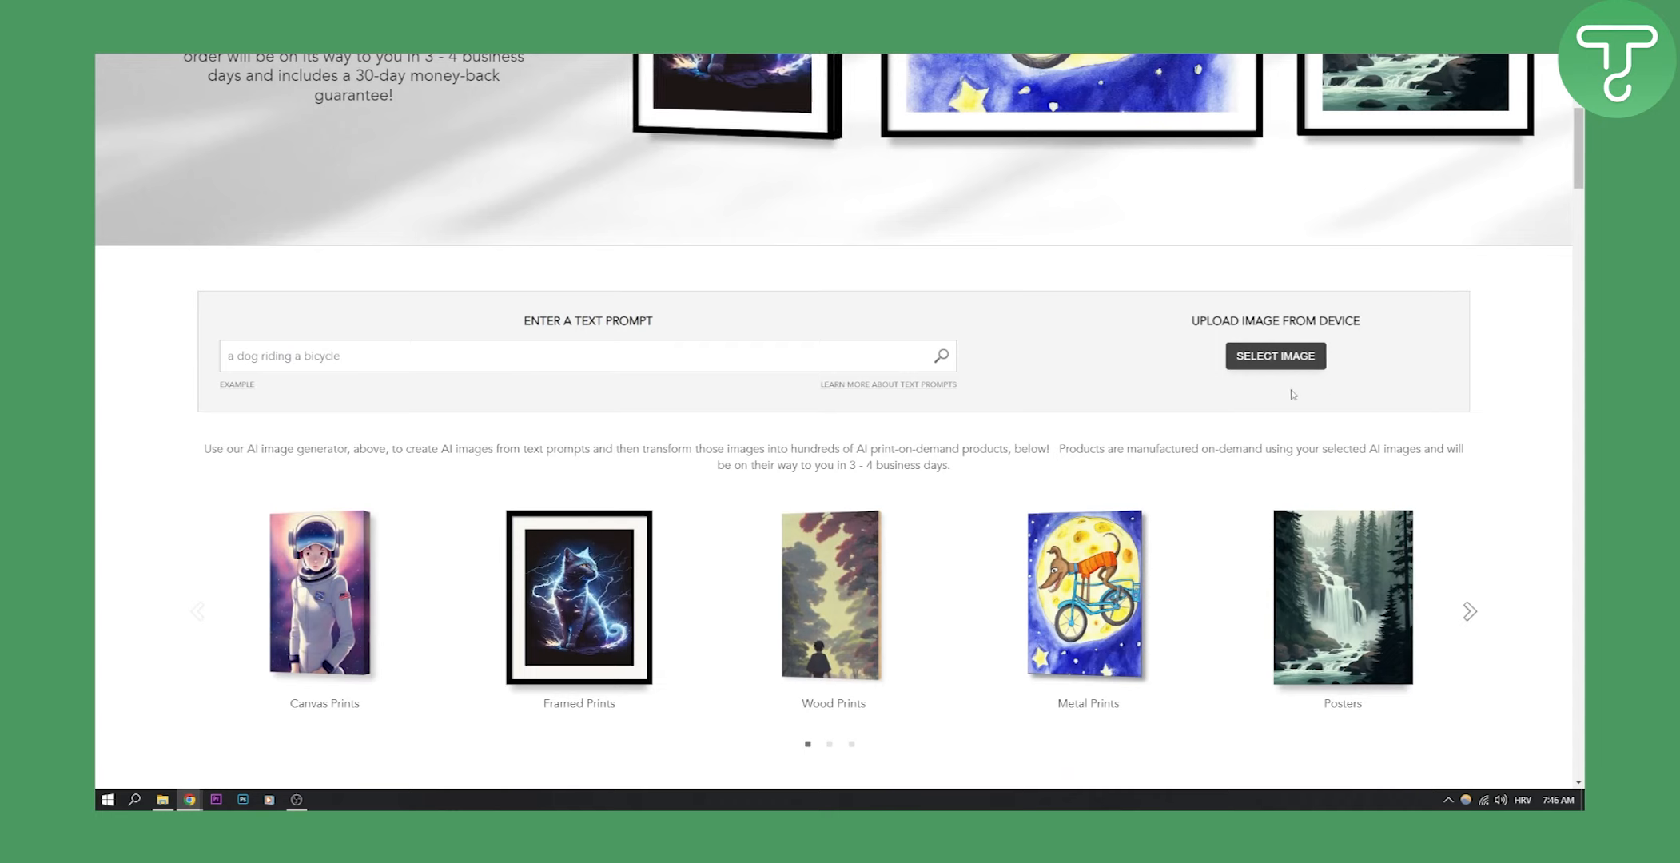
{"action": "mouse_move", "coordinate": [1275, 362]}
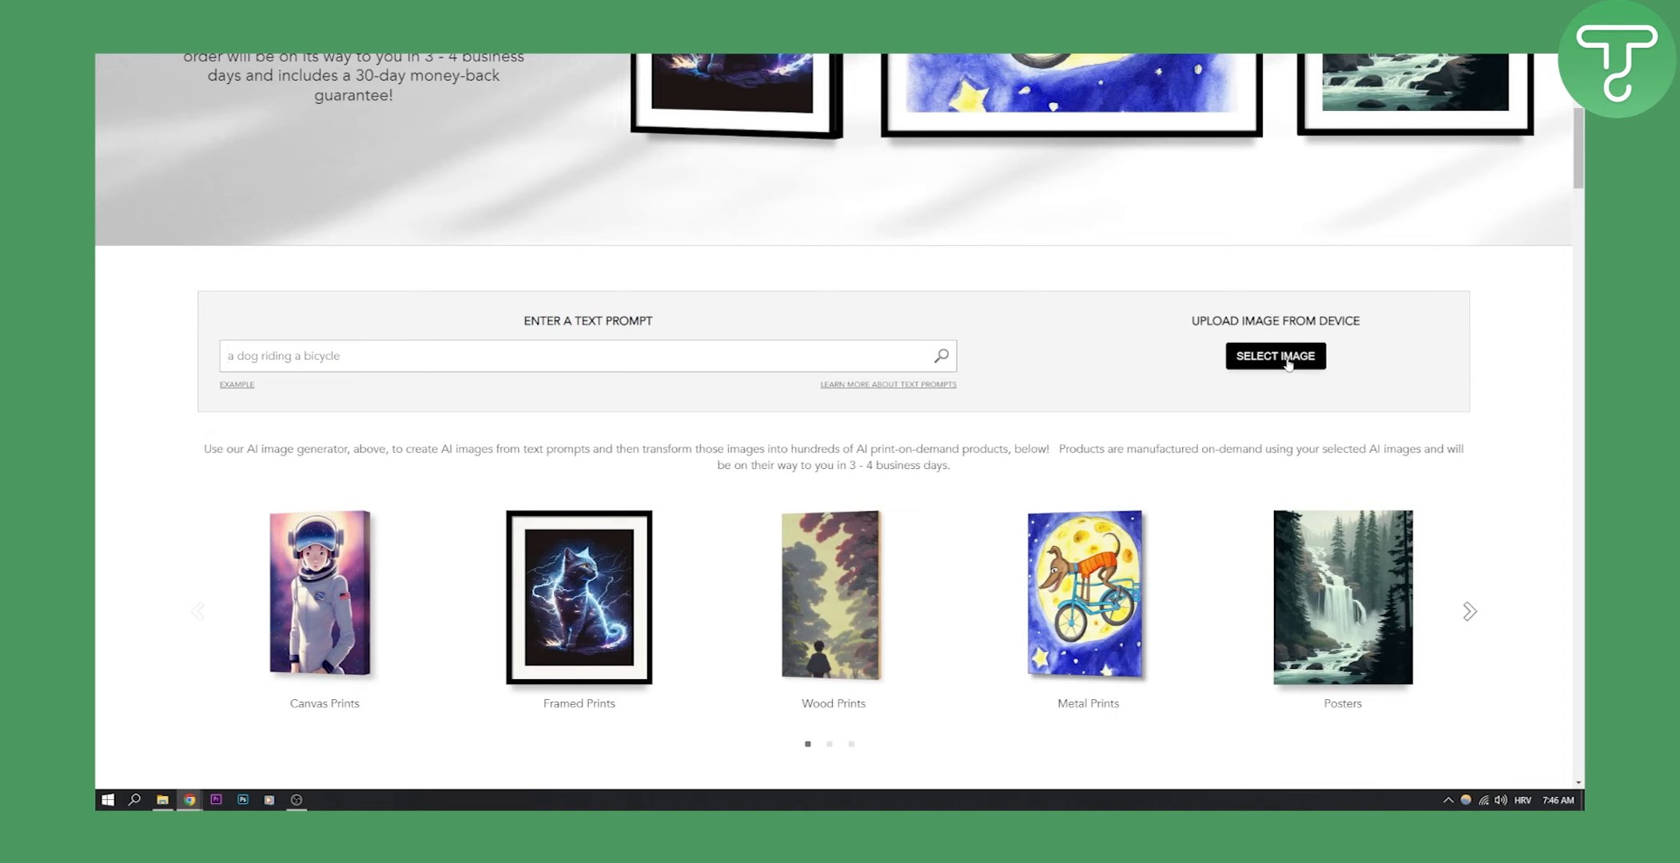
{"action": "mouse_move", "coordinate": [907, 412]}
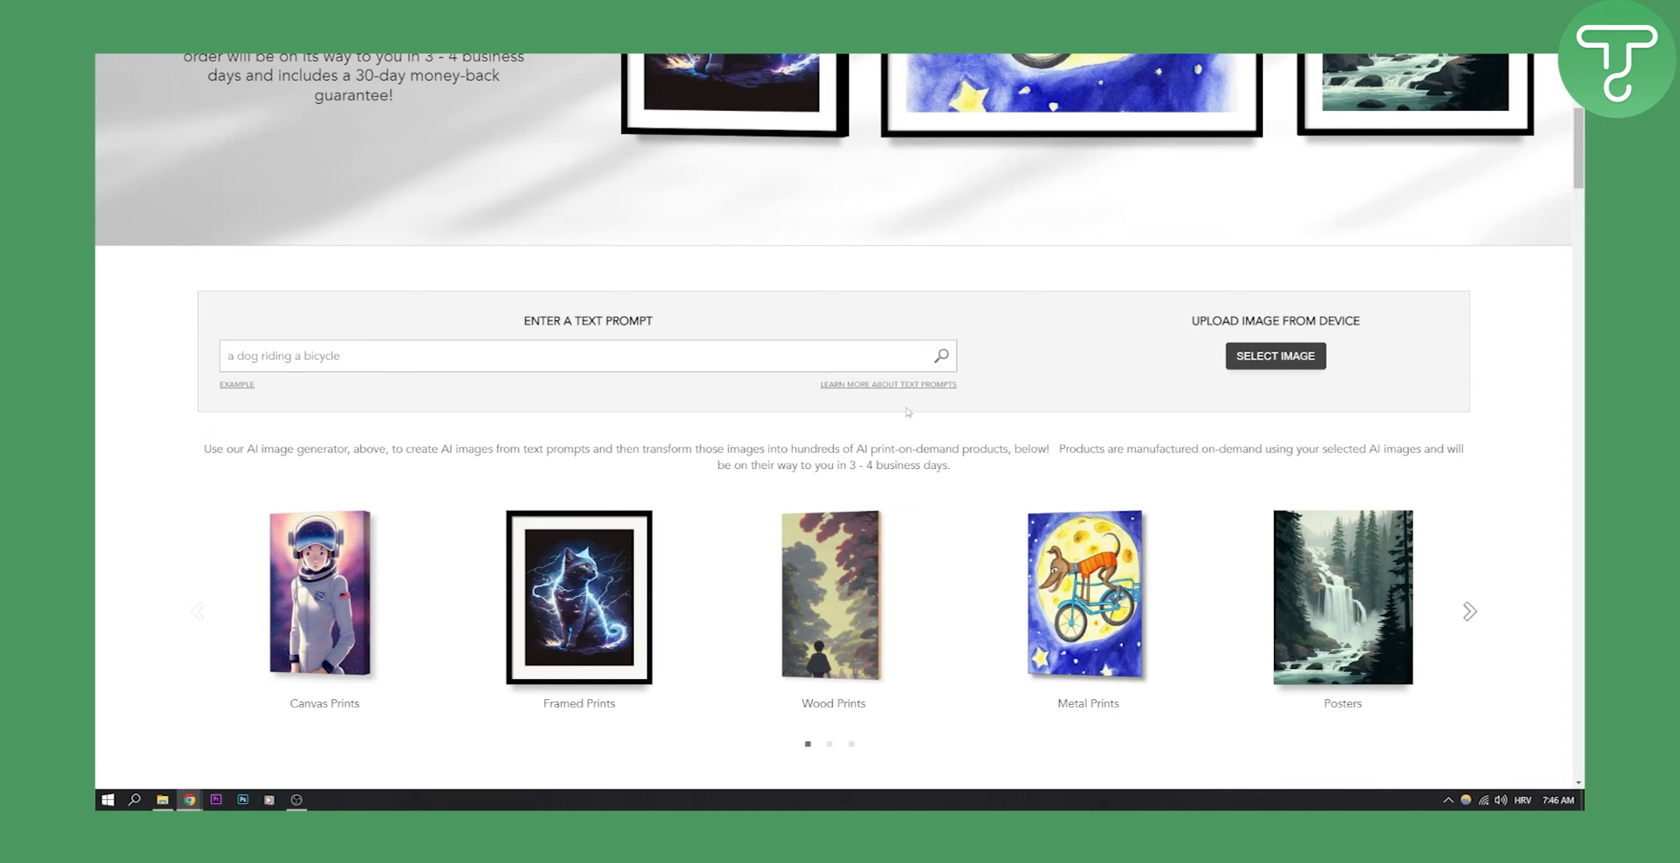
{"action": "scroll", "scroll_direction": "up", "scroll_amount": 3}
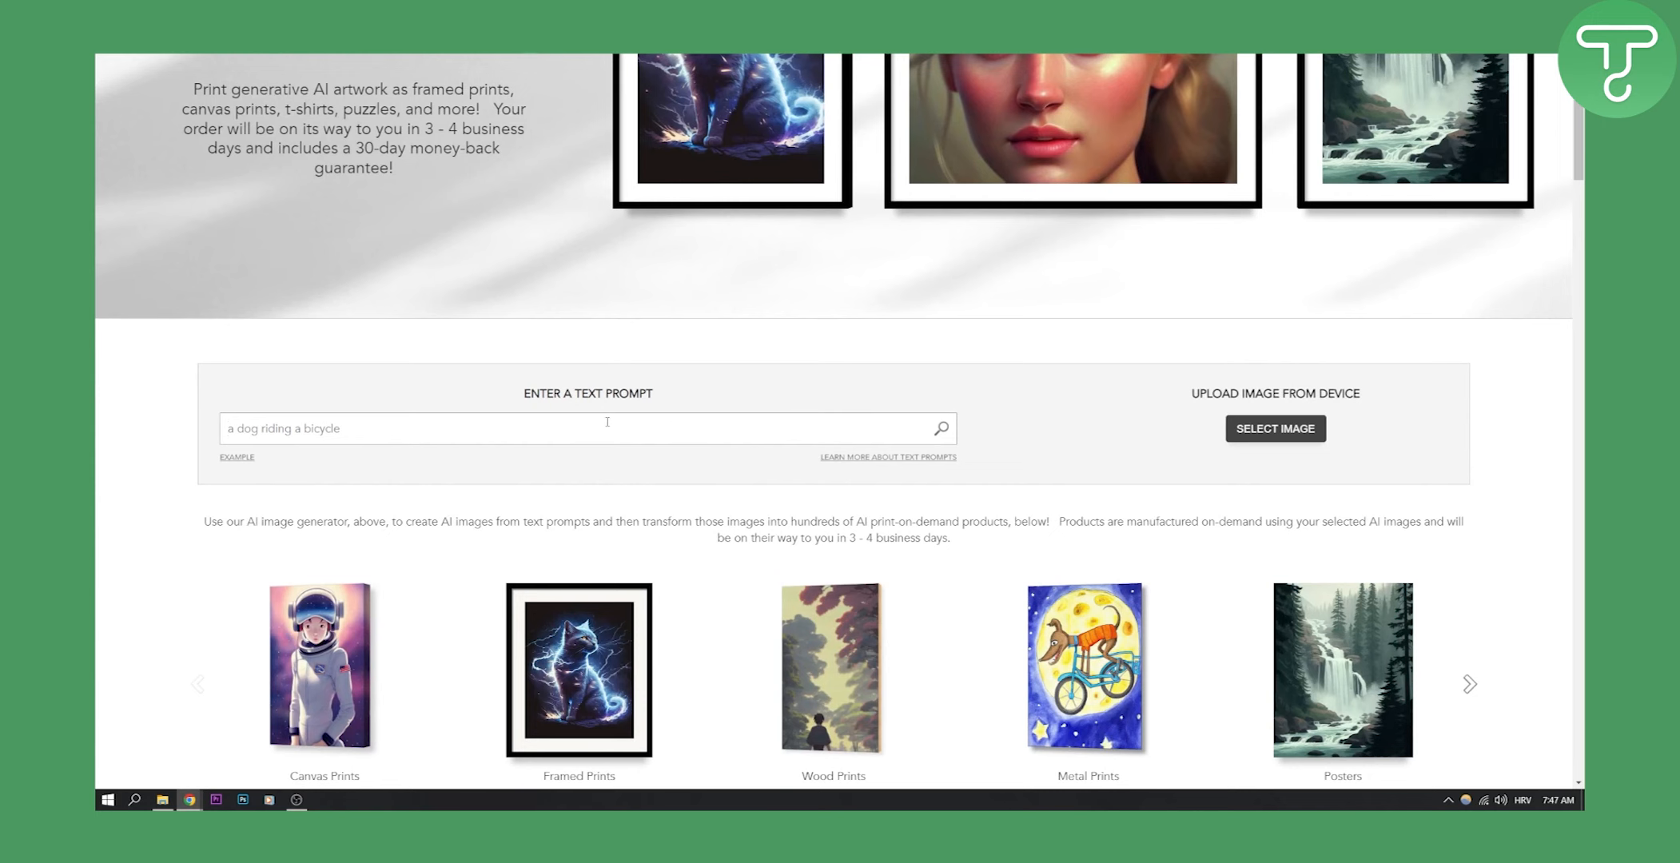
{"action": "scroll", "scroll_direction": "up", "scroll_amount": 3}
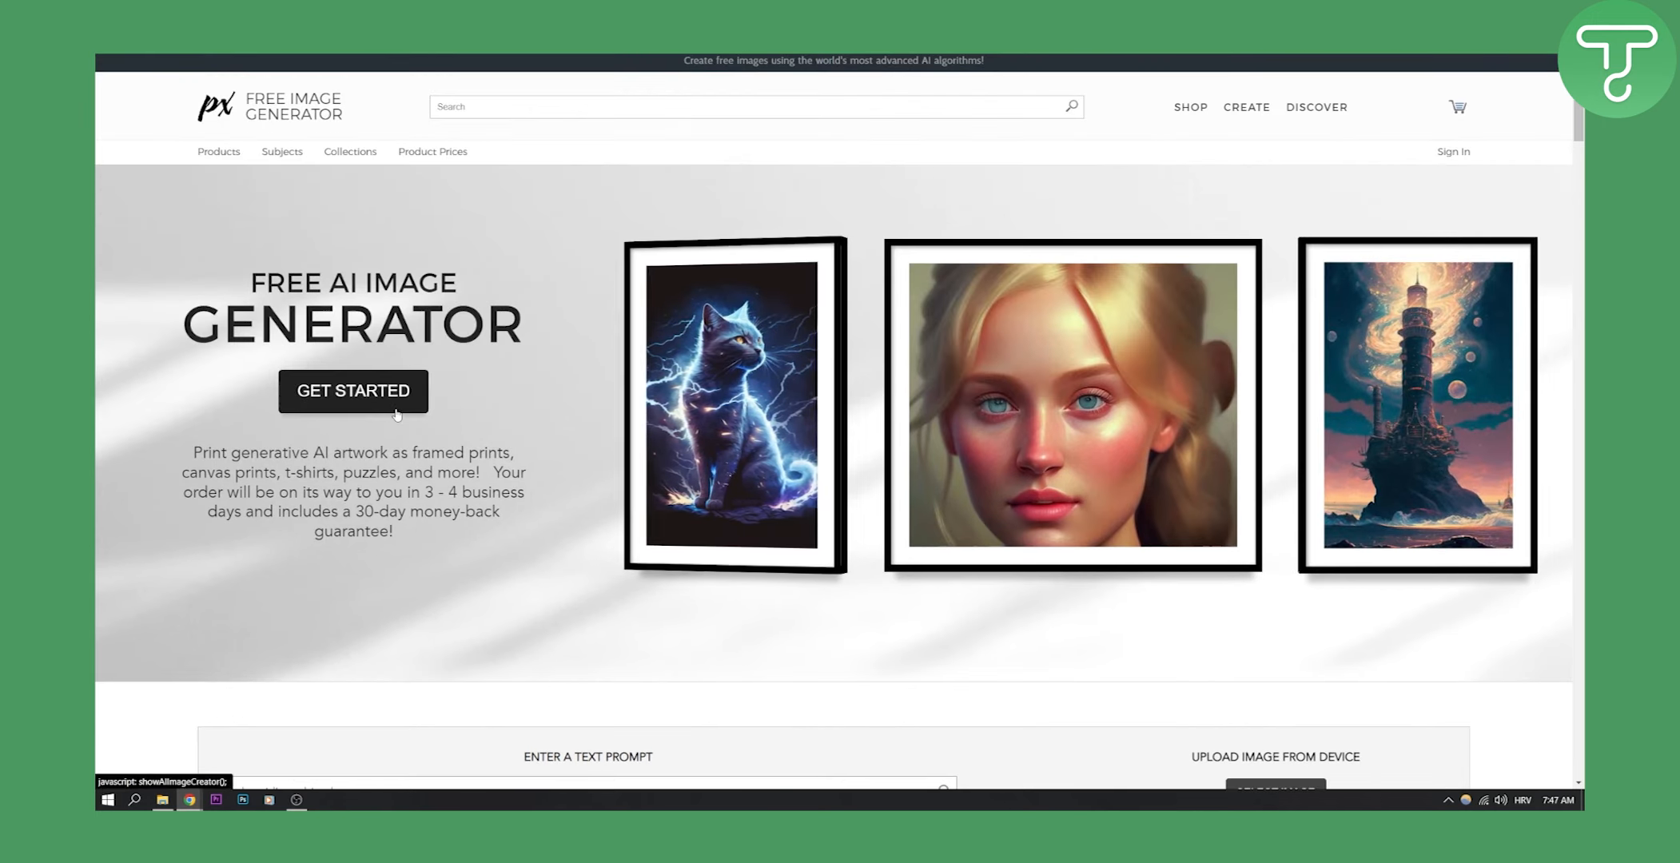
{"action": "scroll", "scroll_direction": "down", "scroll_amount": 3}
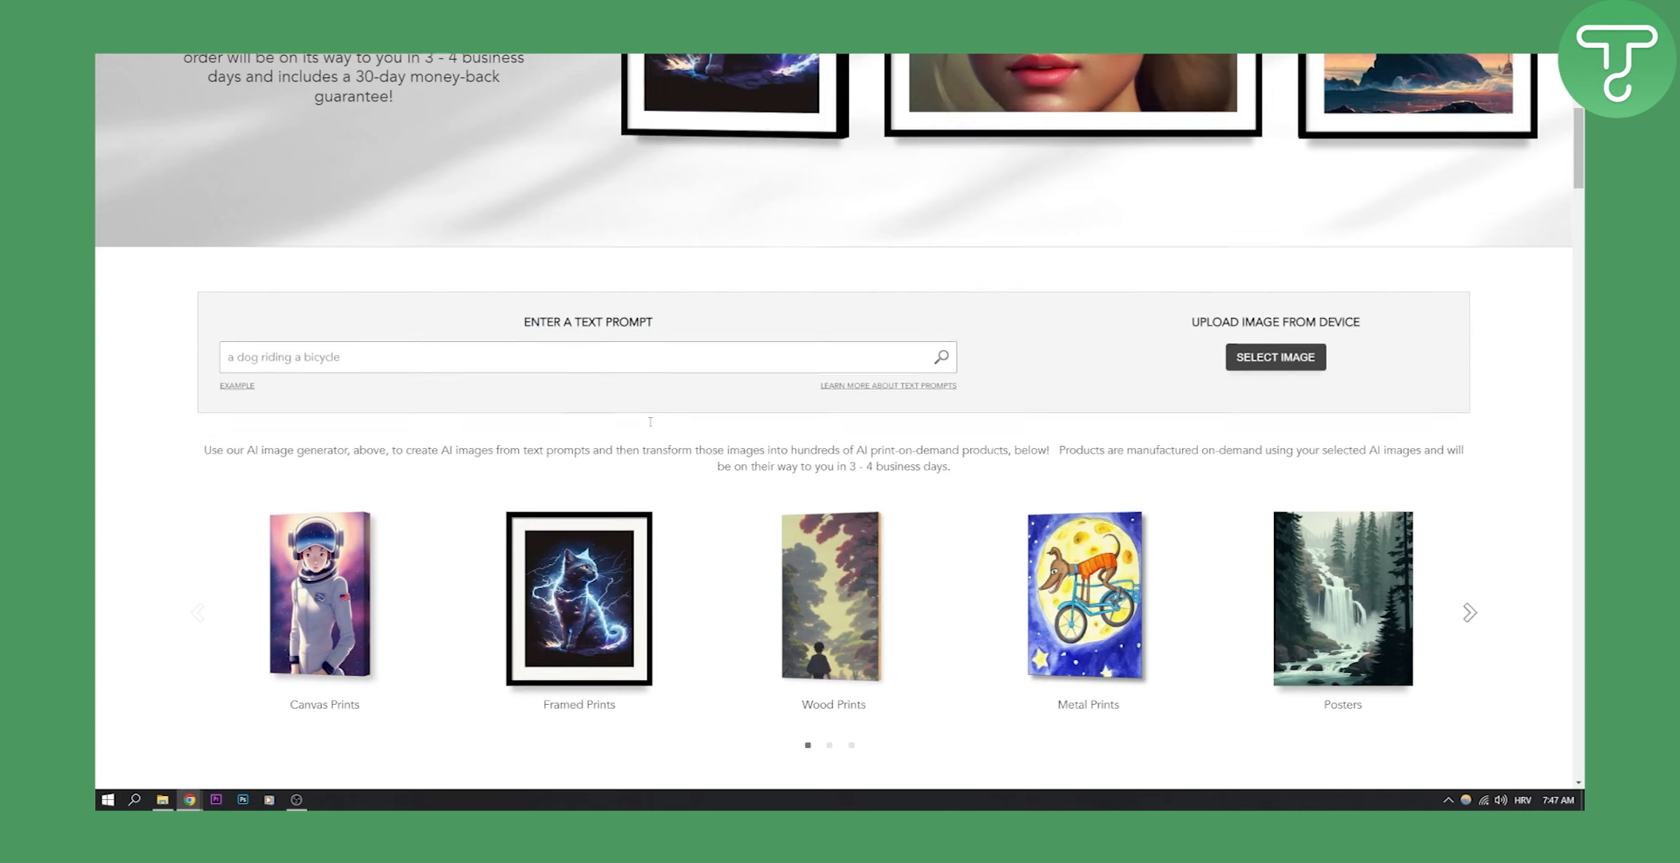
{"action": "scroll", "scroll_direction": "up", "scroll_amount": 3}
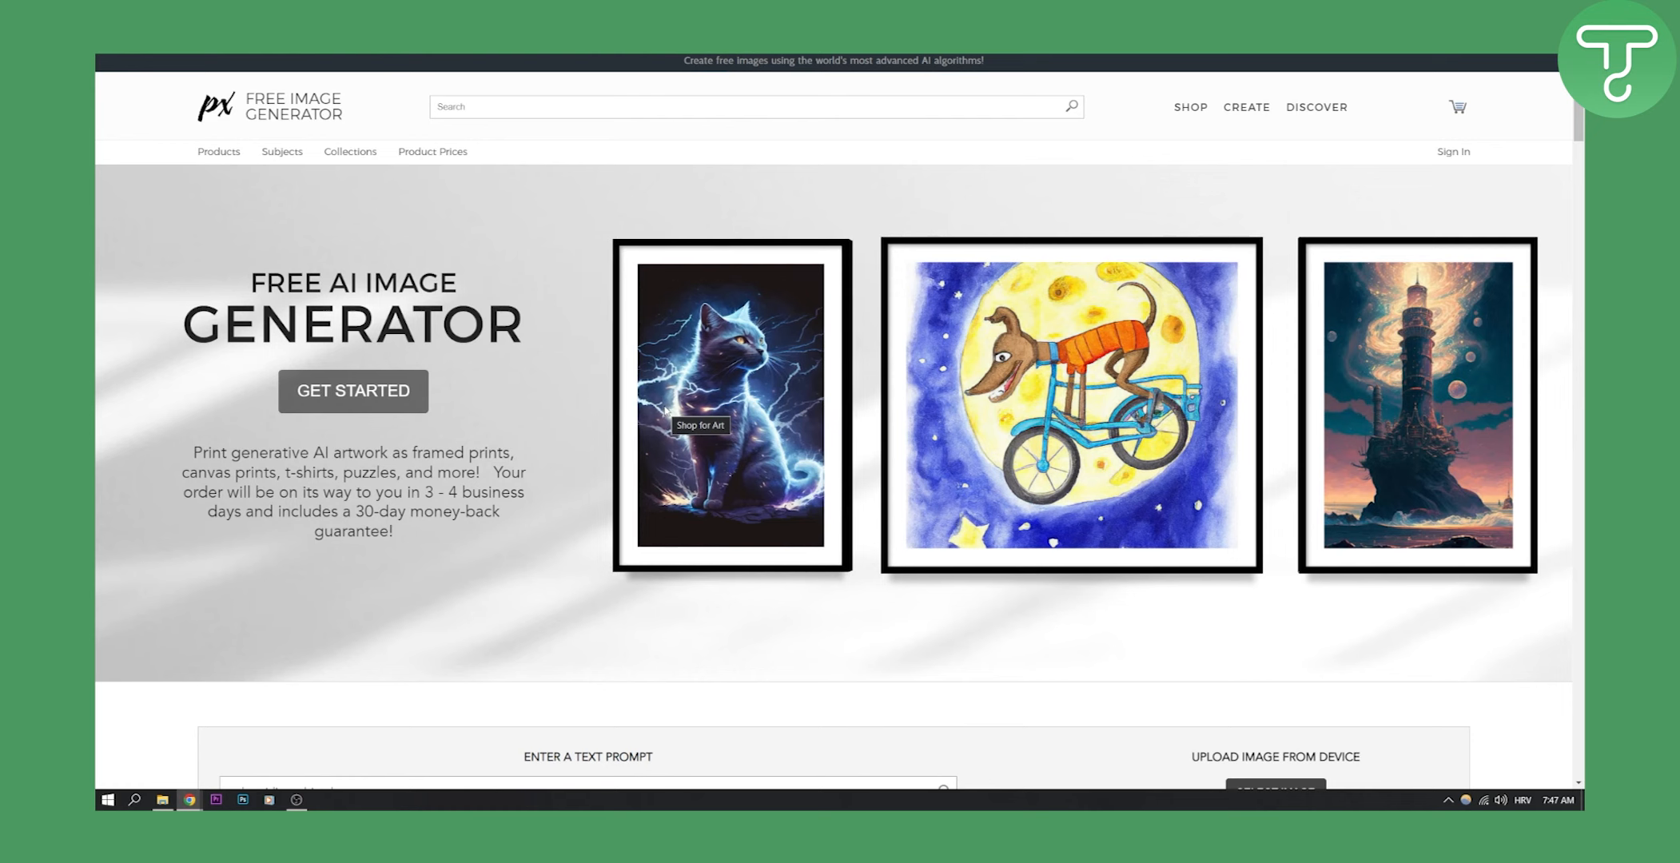
{"action": "mouse_move", "coordinate": [552, 332]}
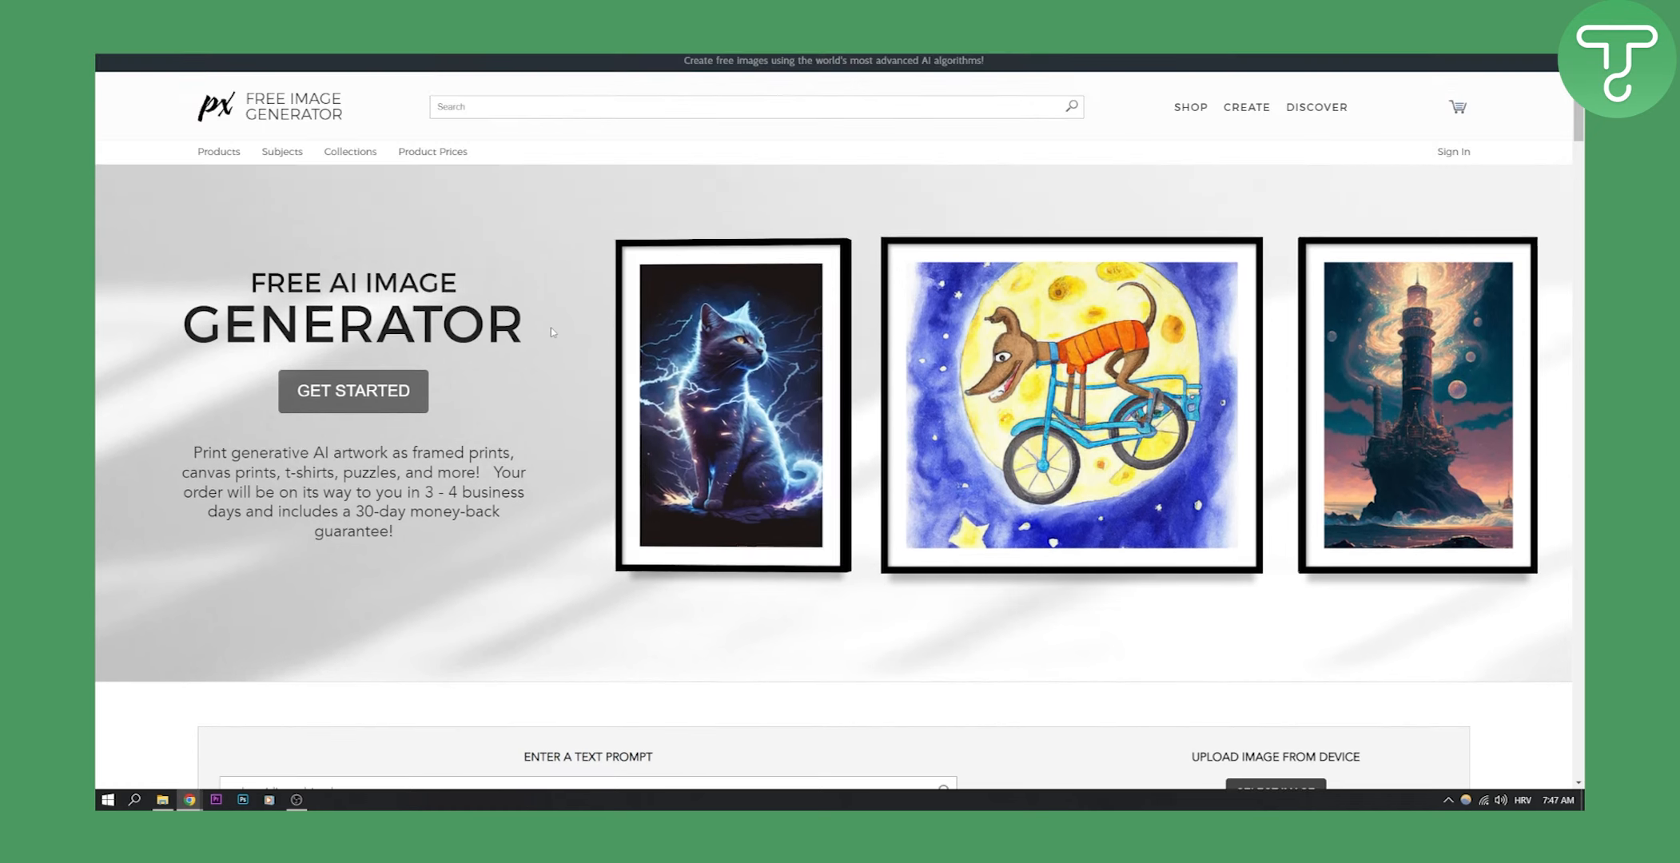